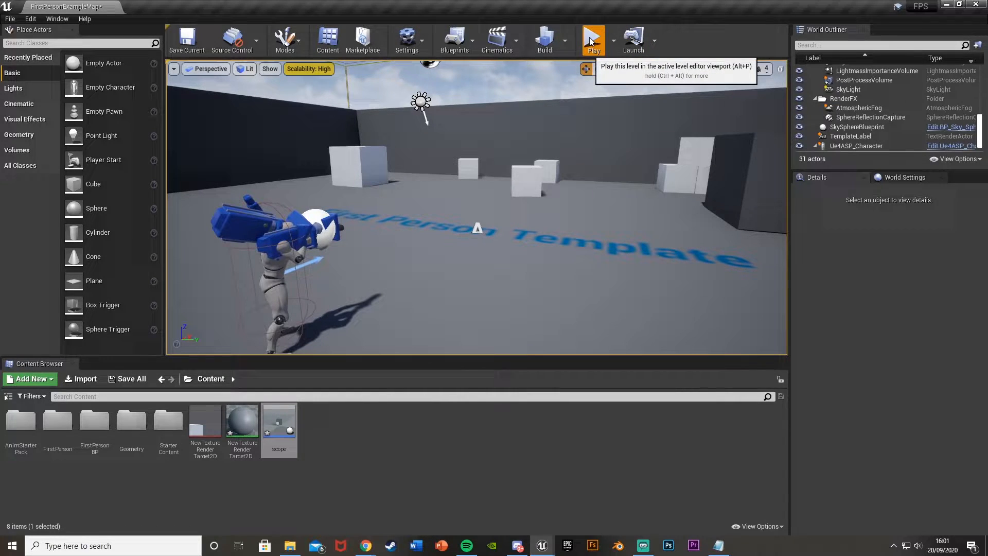
Play the first-person template level in the viewport to preview the scene.
click(591, 37)
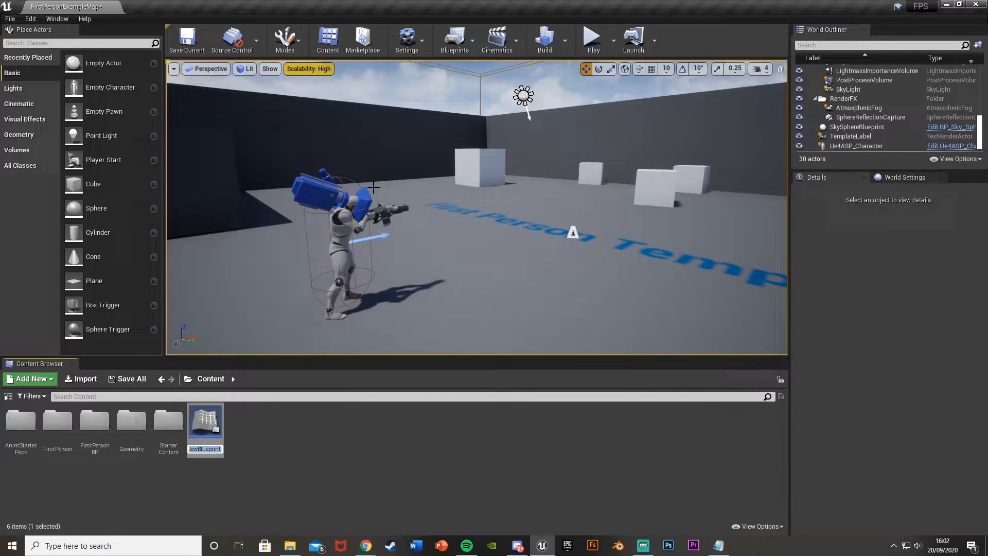
Name the new Actor blueprint Scope_BP and select it in the Content folder.
text(Scope_Bp)
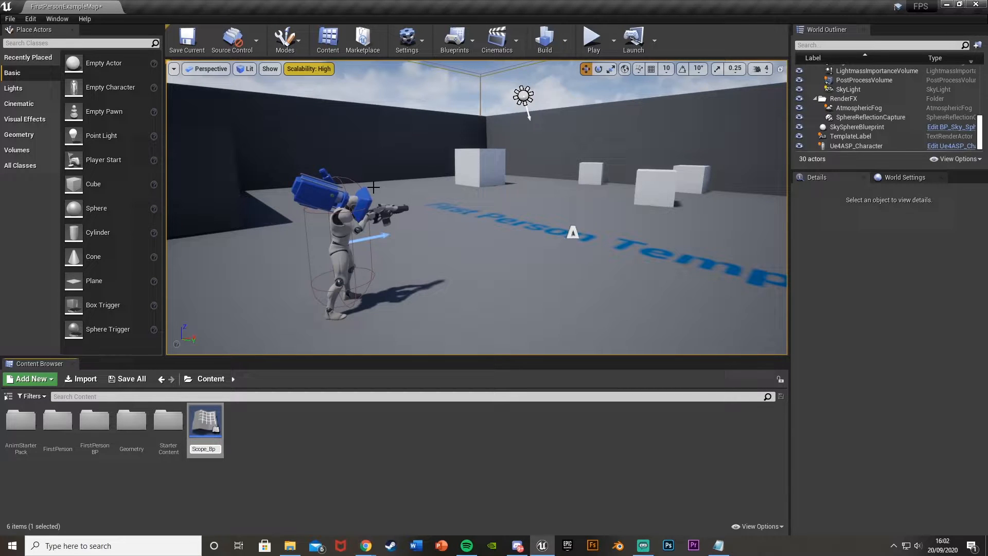
click(205, 419)
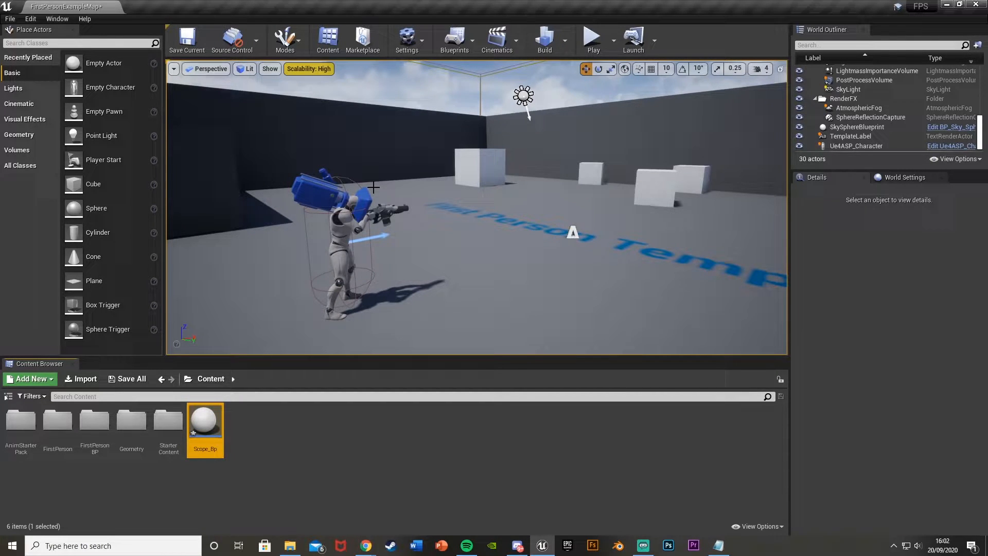
click(131, 379)
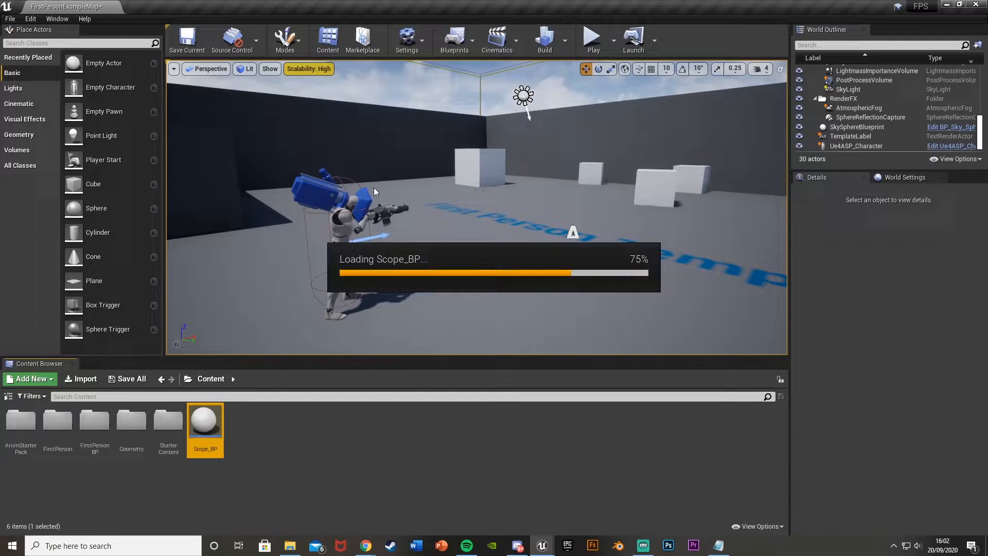
Add a Plane component under Scope_BP's default scene root.
double_click(205, 419)
text(s)
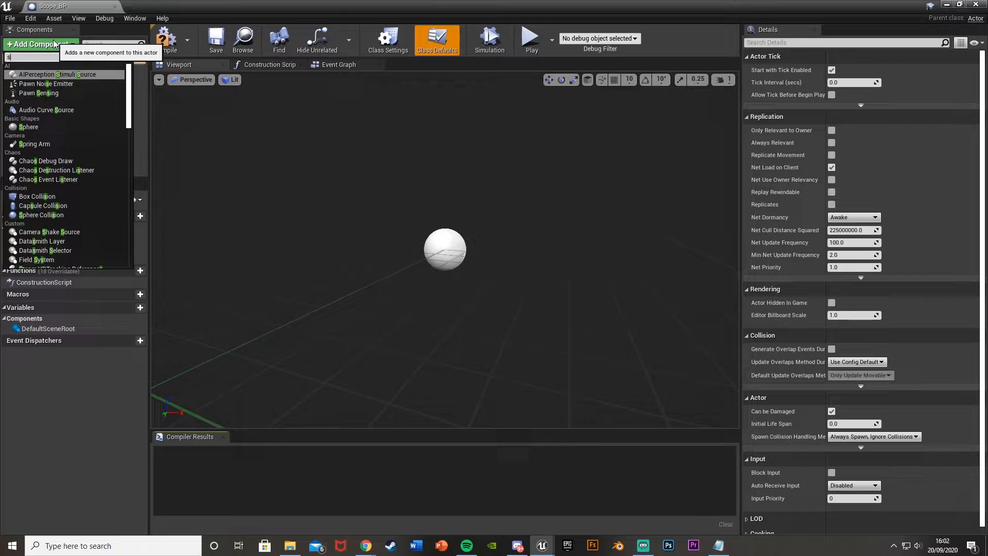
text(tat)
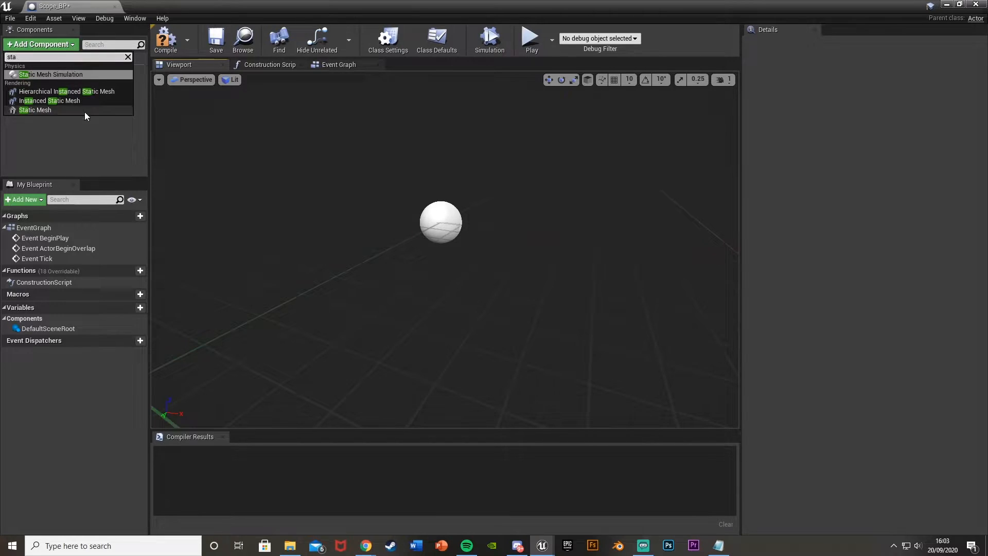
click(127, 57)
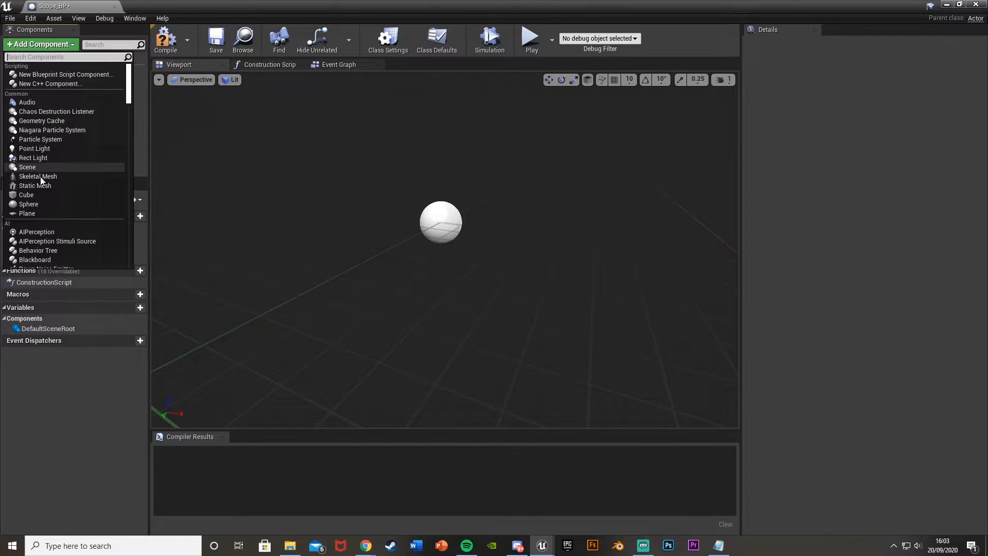
click(27, 213)
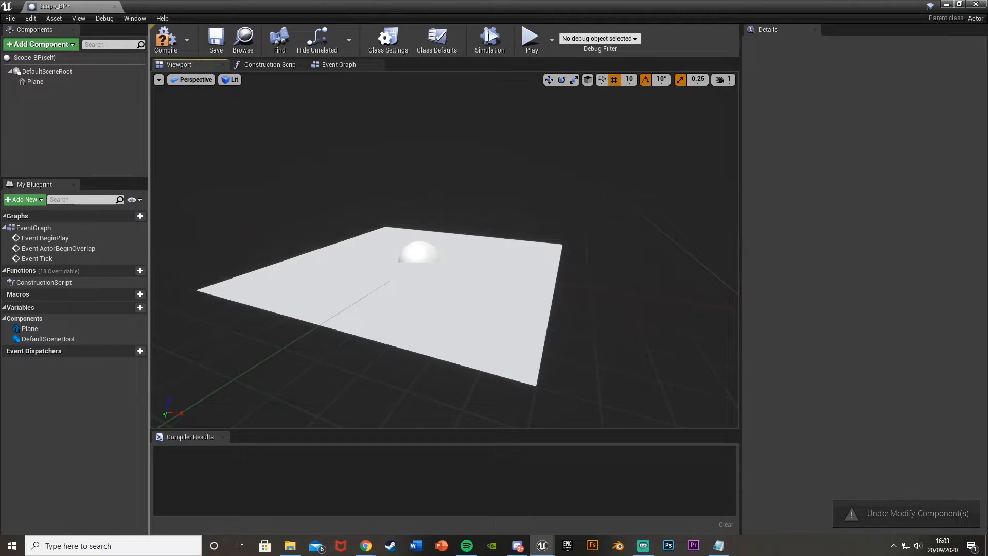
Rotate the Plane component 90 on X and scale it to 0.05 by 0.05.
click(35, 82)
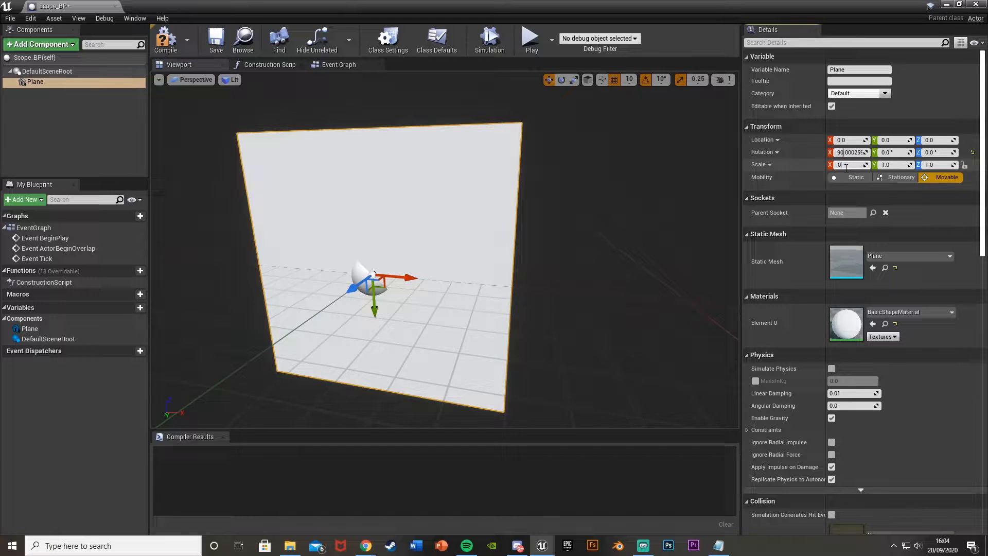
text(0.05)
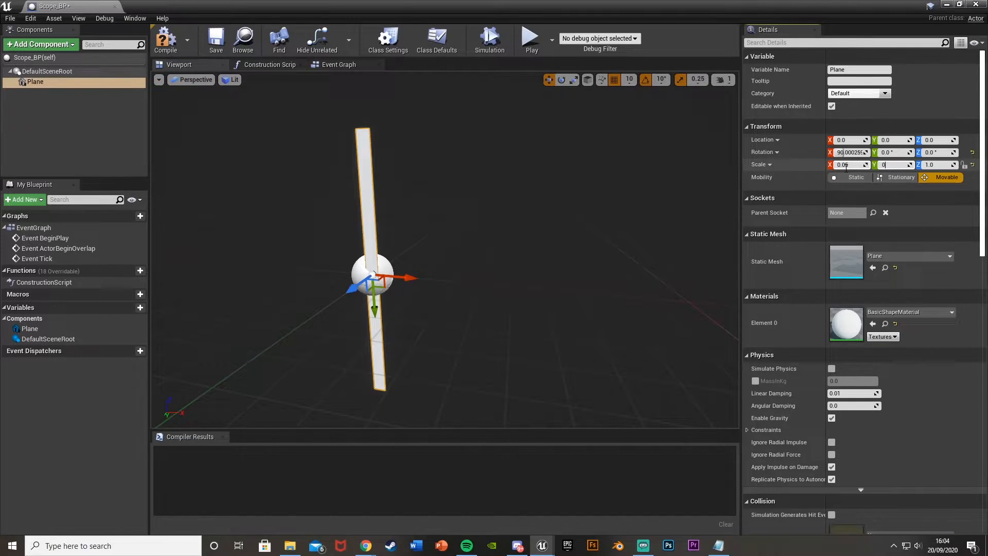
text(0.05)
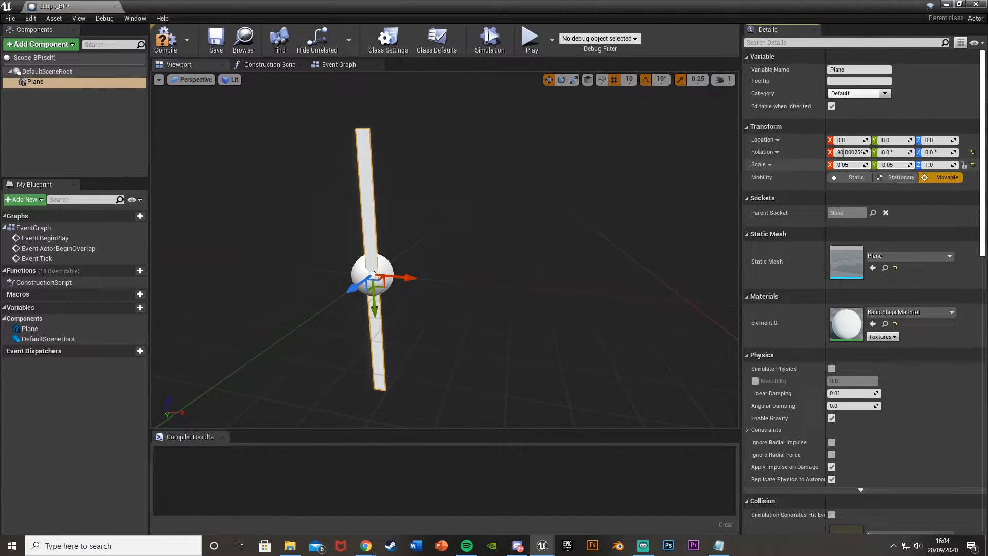
text(0.05)
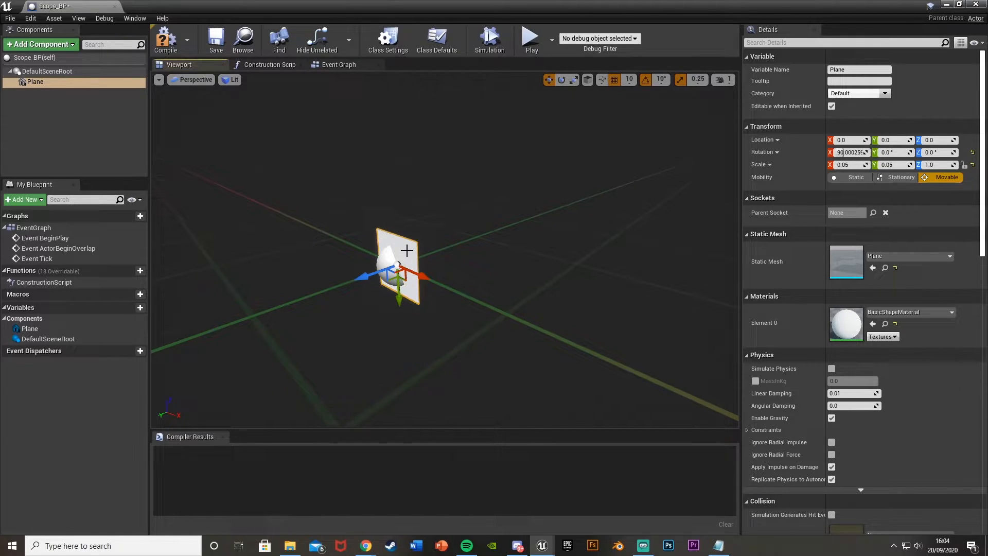
Set the plane's Can Character Step Up On to No and Collision Presets to NoCollision.
scroll(down, 3)
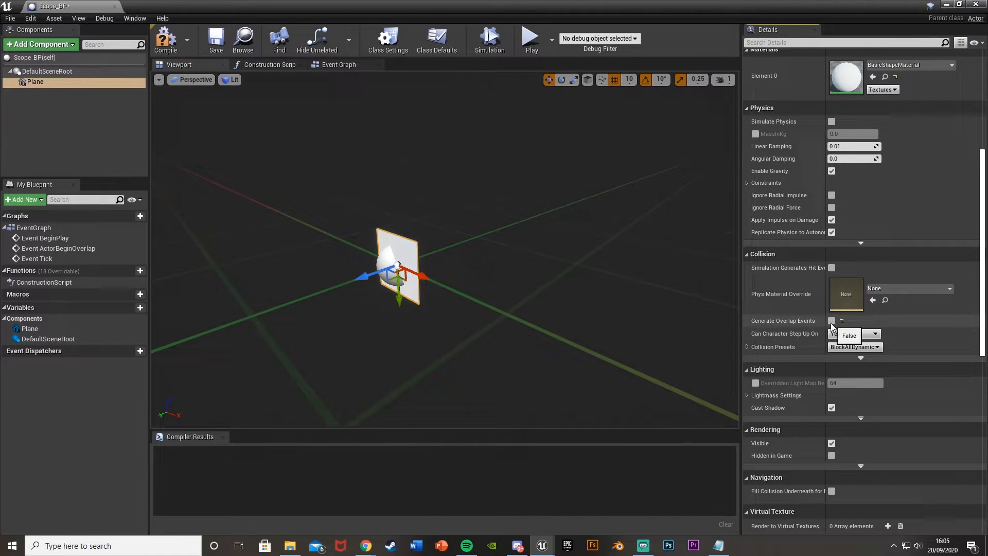
click(875, 334)
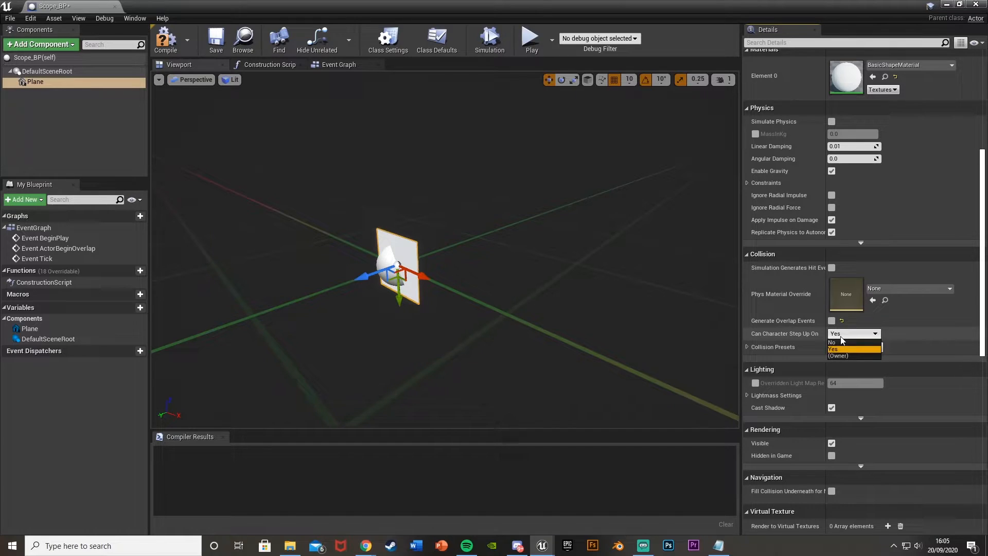
click(833, 341)
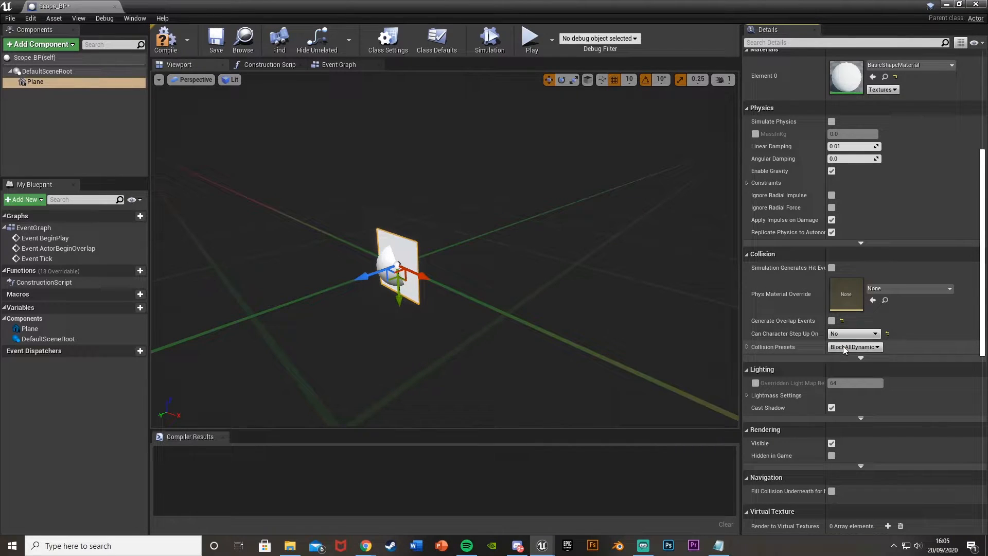
click(854, 347)
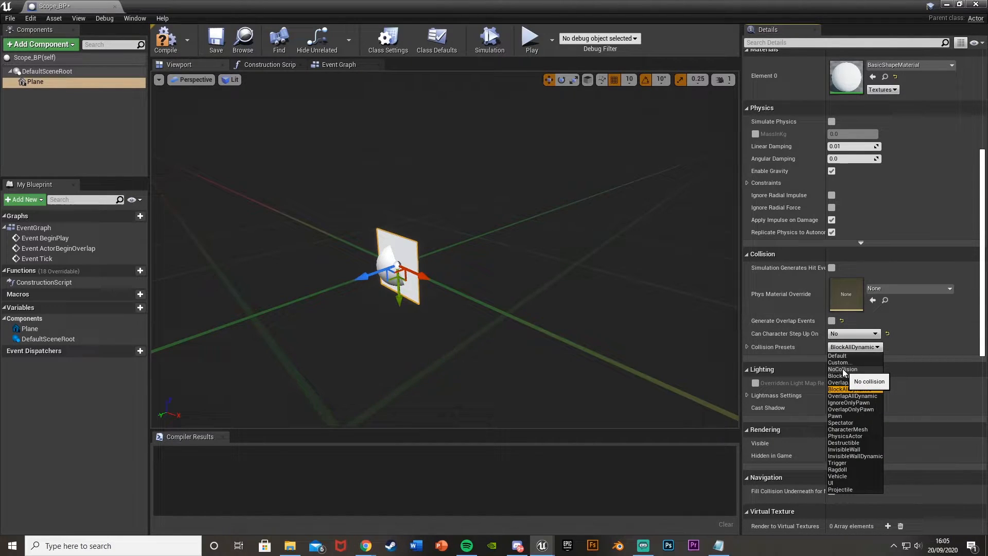
click(843, 369)
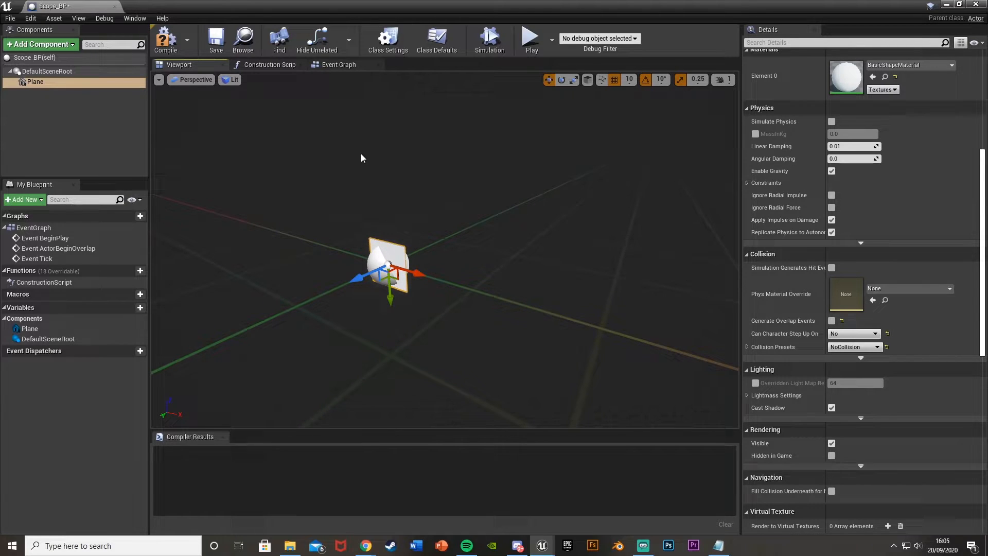
mouse_move(41, 44)
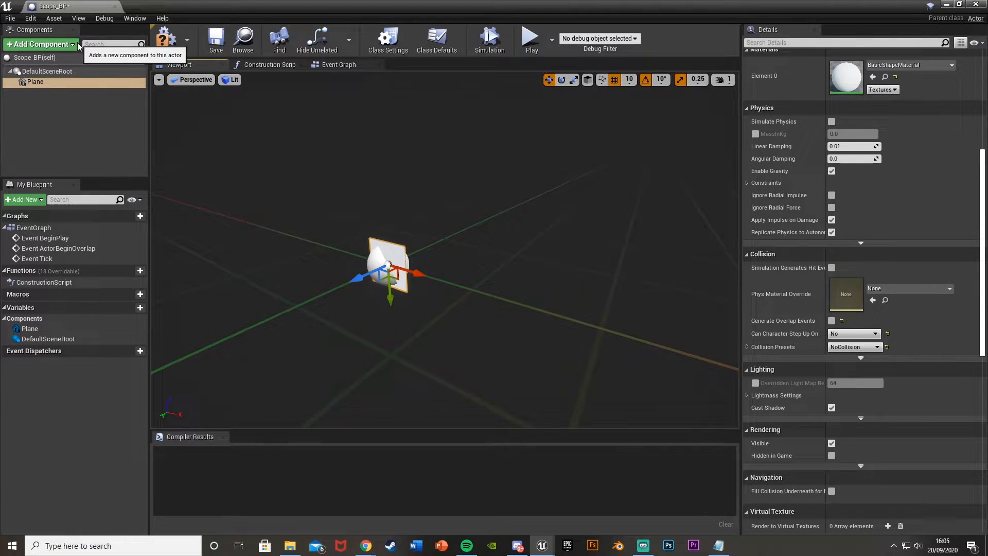
Add a SceneCaptureComponent2D, rotate it -90 on Z, move it to Y -20 and scale it to 0.2.
text(2d)
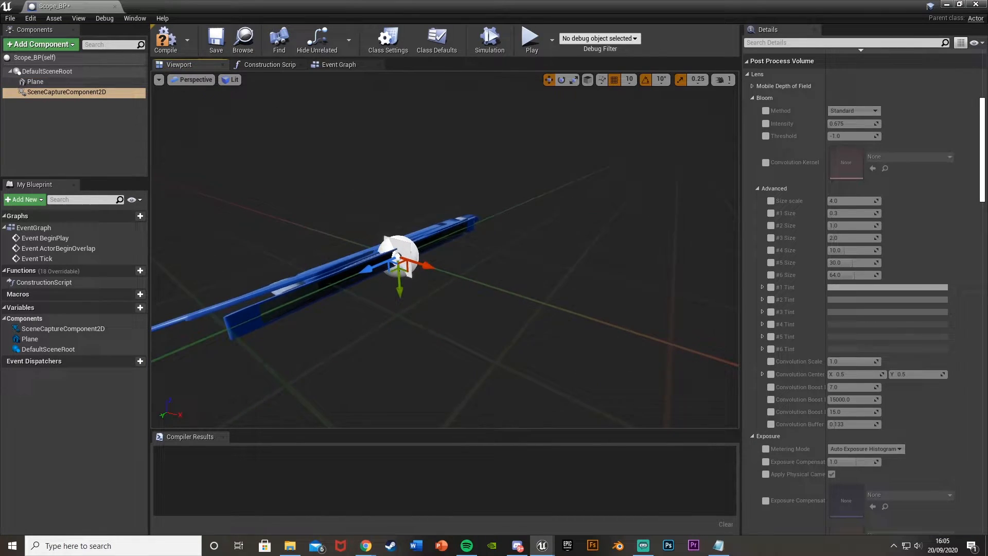
drag(397, 264, 451, 252)
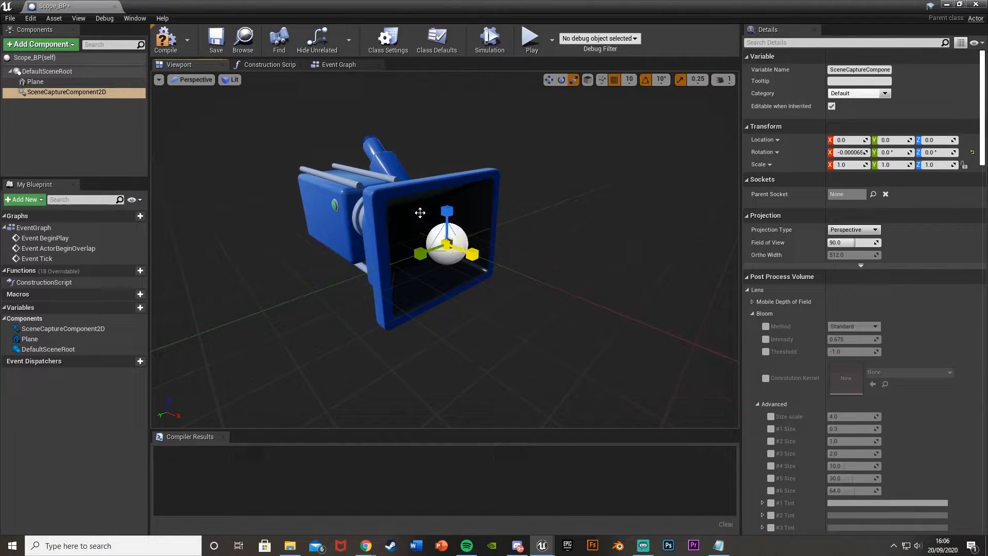
drag(448, 246, 499, 259)
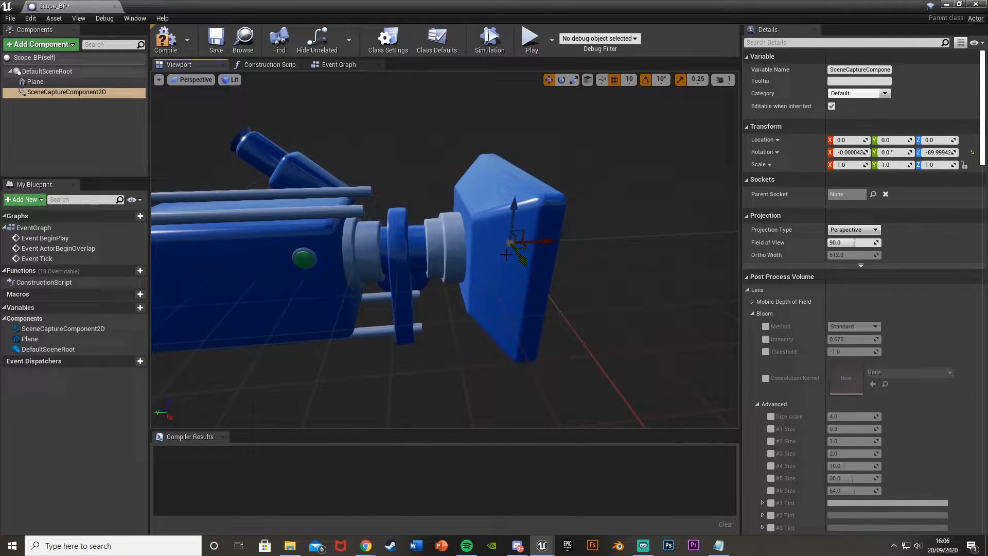
drag(514, 243, 596, 237)
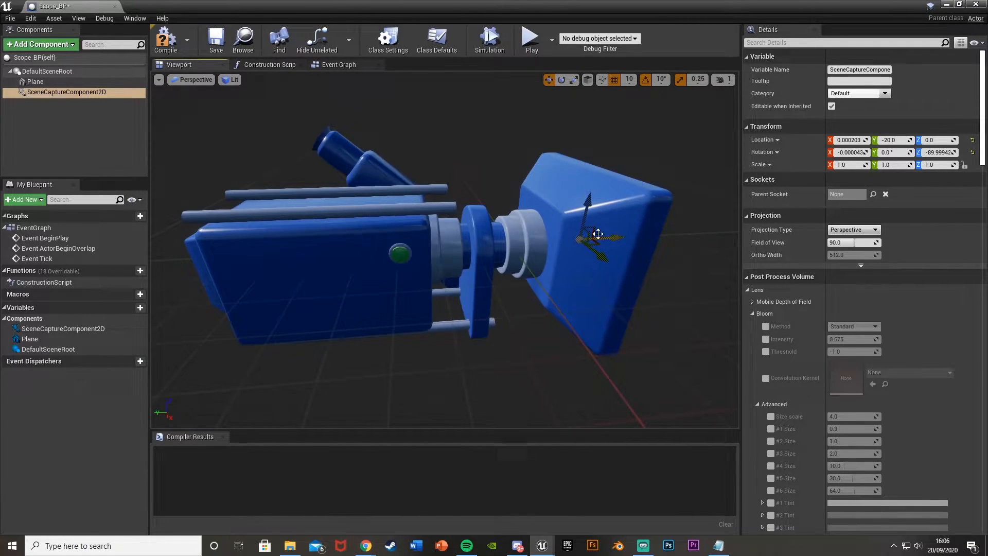
scroll(down, 3)
text(0.5)
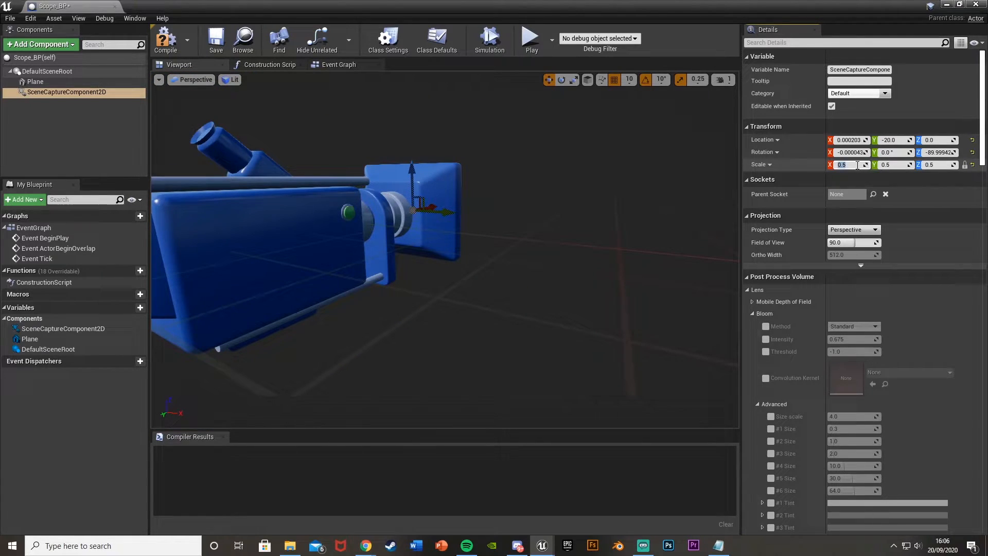
text(0.2)
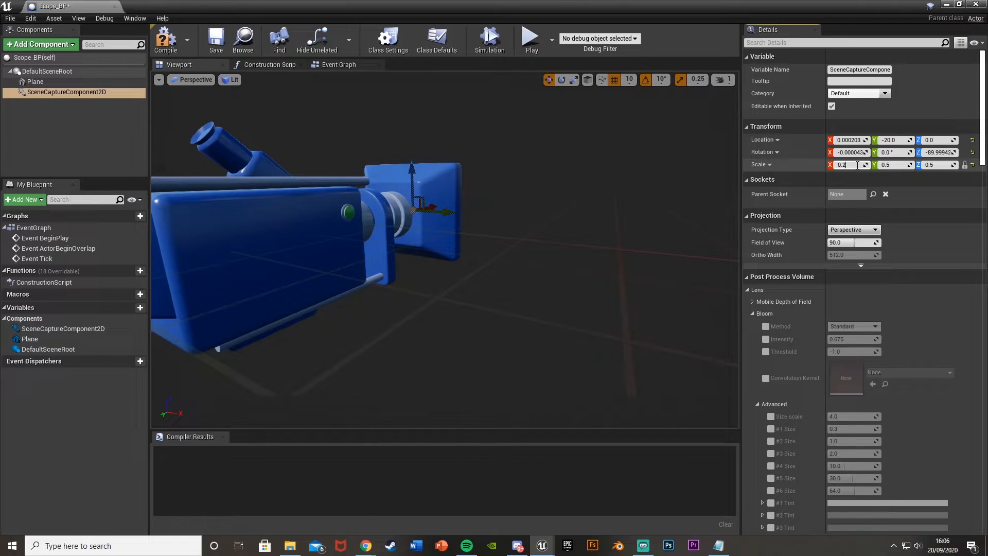
text(0.2)
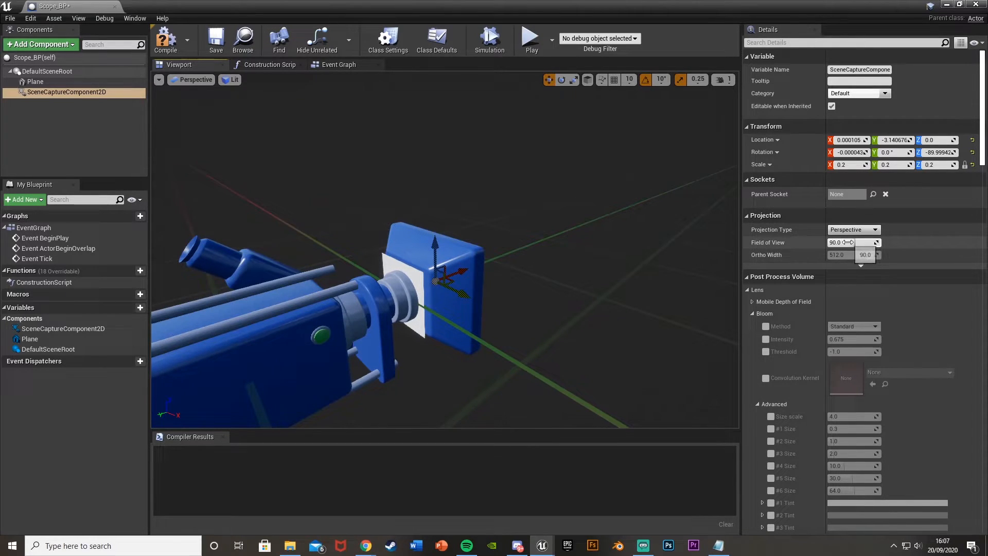
Set the scene capture's Field of View to 15.0 for a zoomed scope.
click(848, 242)
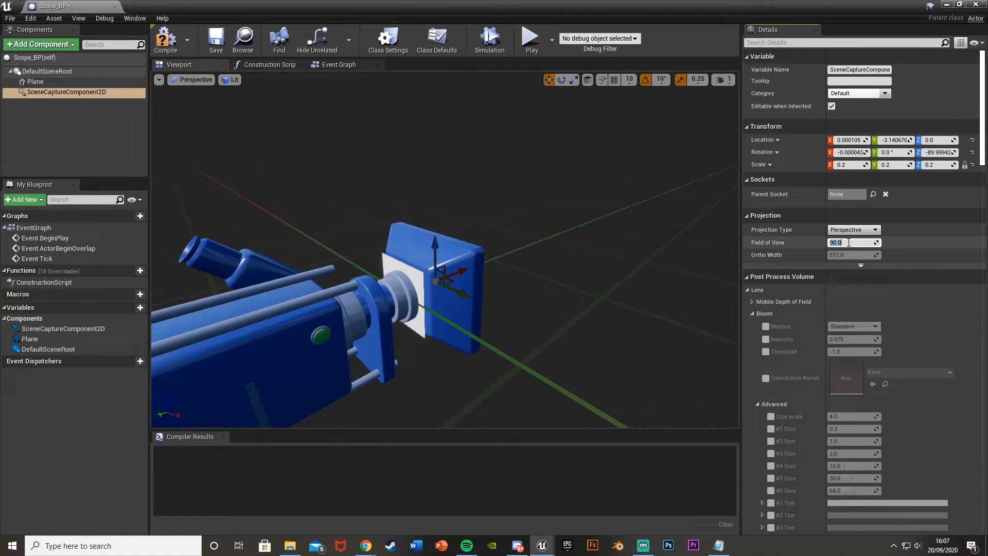
text(20.0)
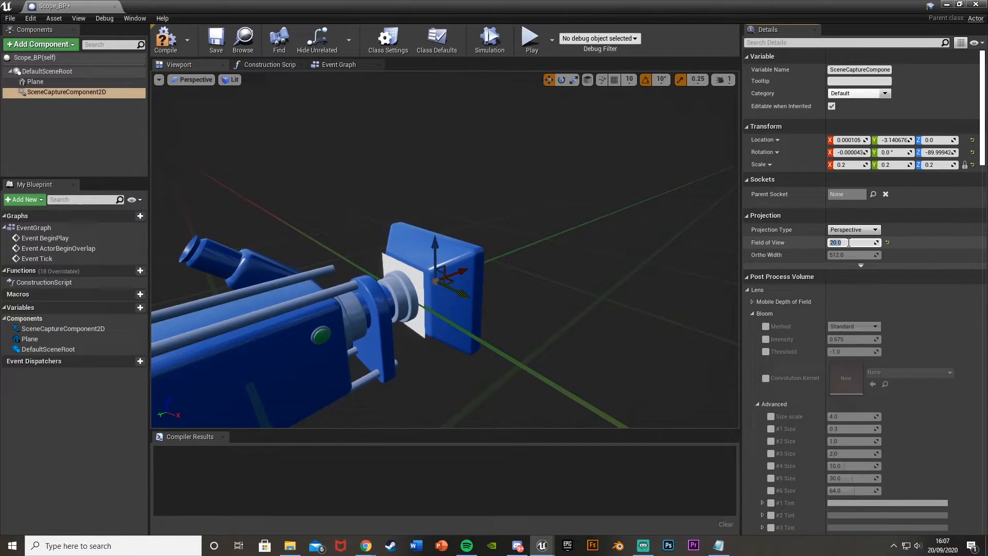
text(10)
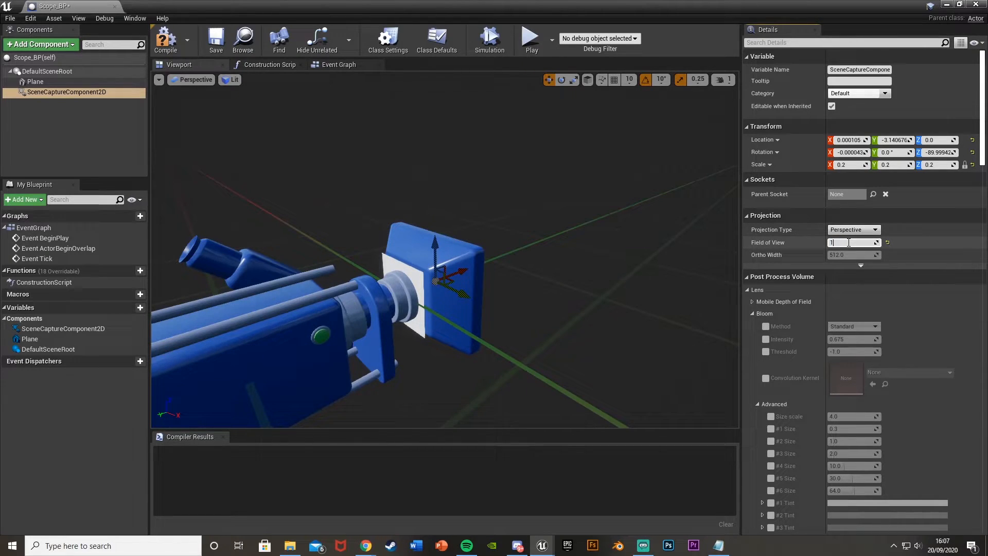
text(15.0)
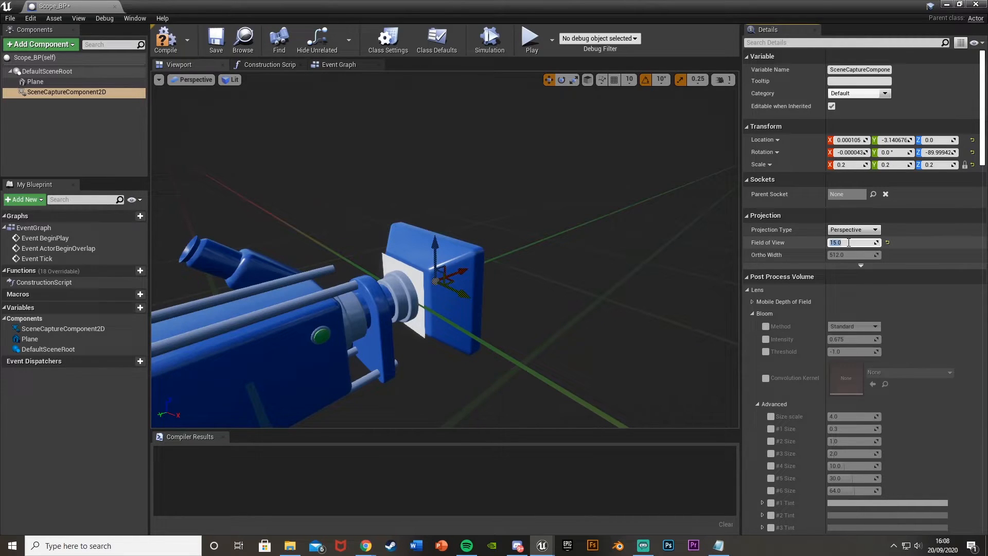
click(850, 242)
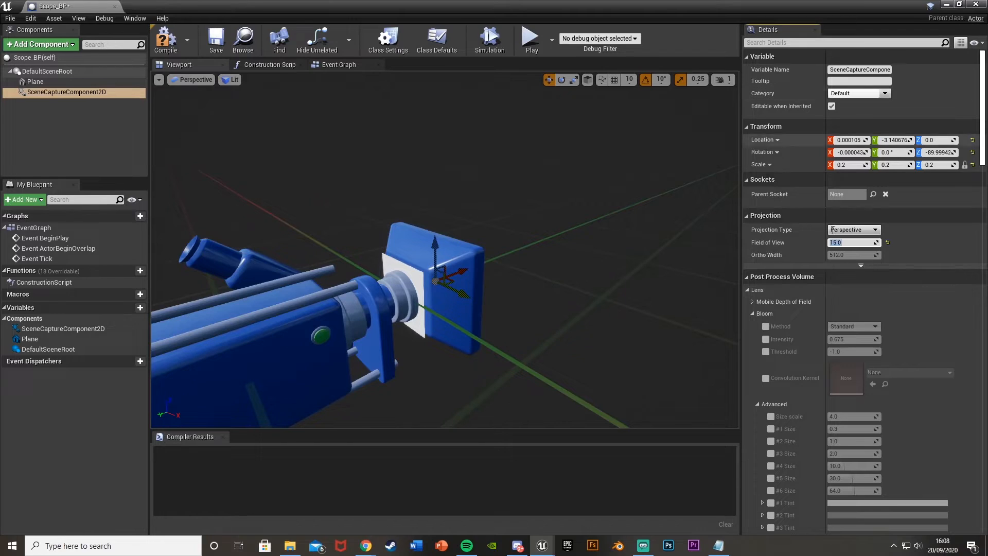
scroll(down, 3)
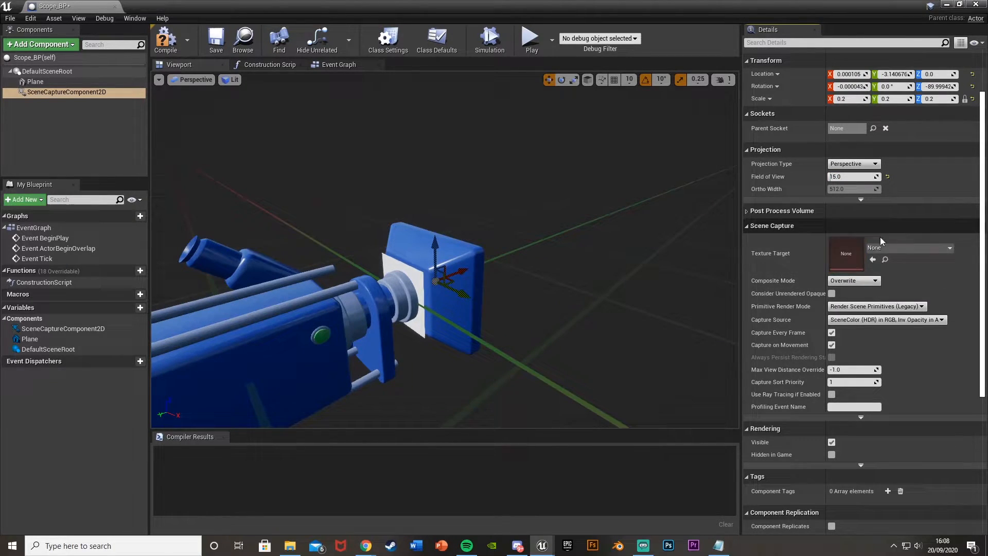
Create a new Render Target named Scope_RT as the capture's Texture Target and save it.
click(952, 246)
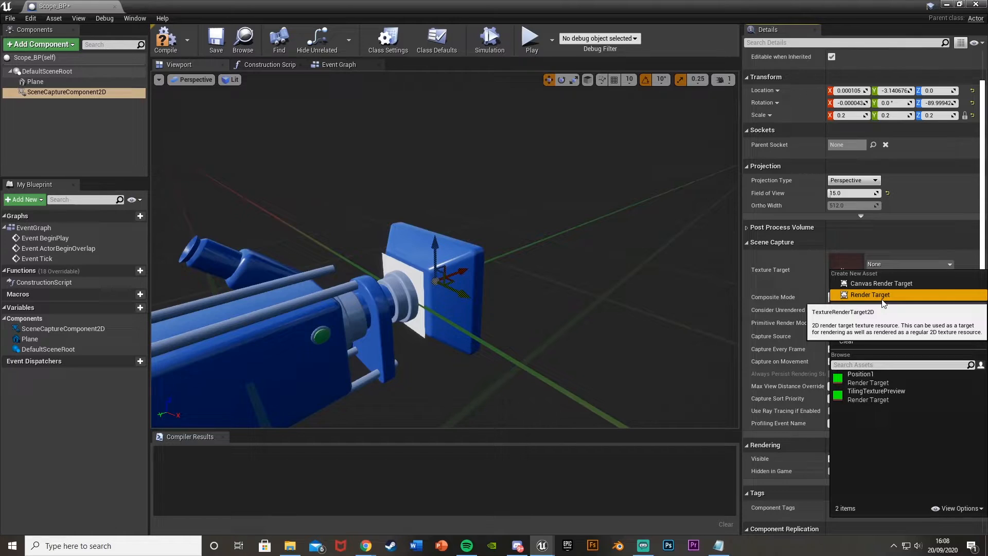
click(870, 295)
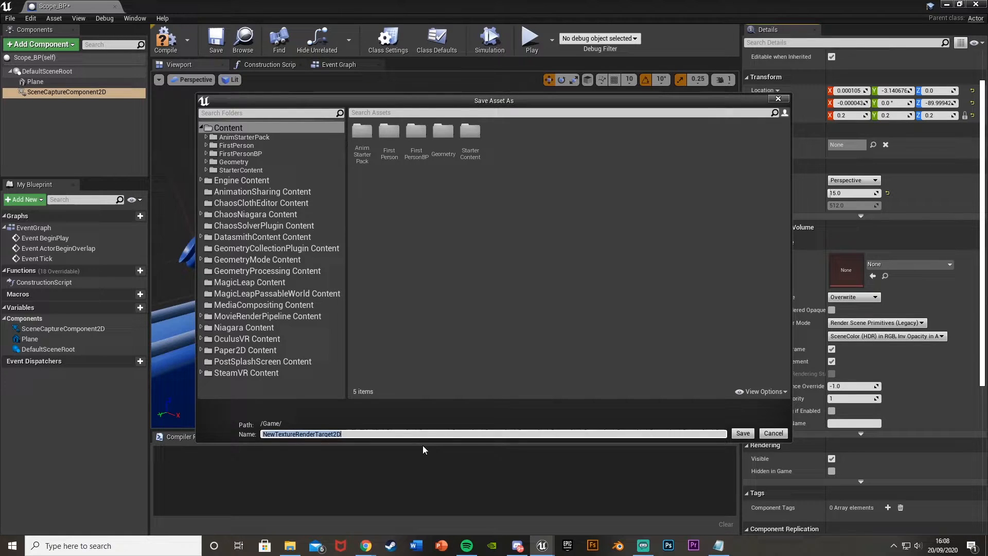
text(SCo)
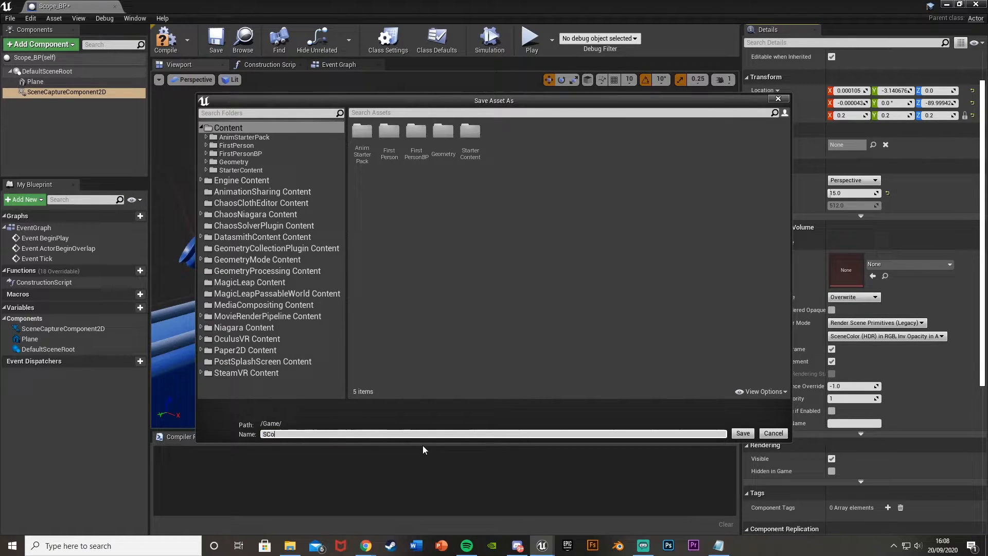
text(Scope_RT)
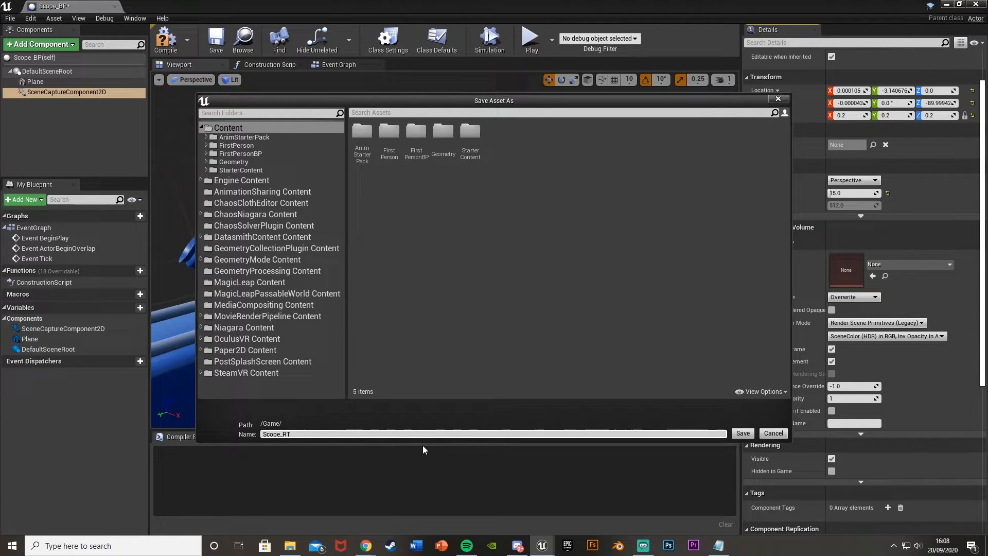
mouse_move(414, 451)
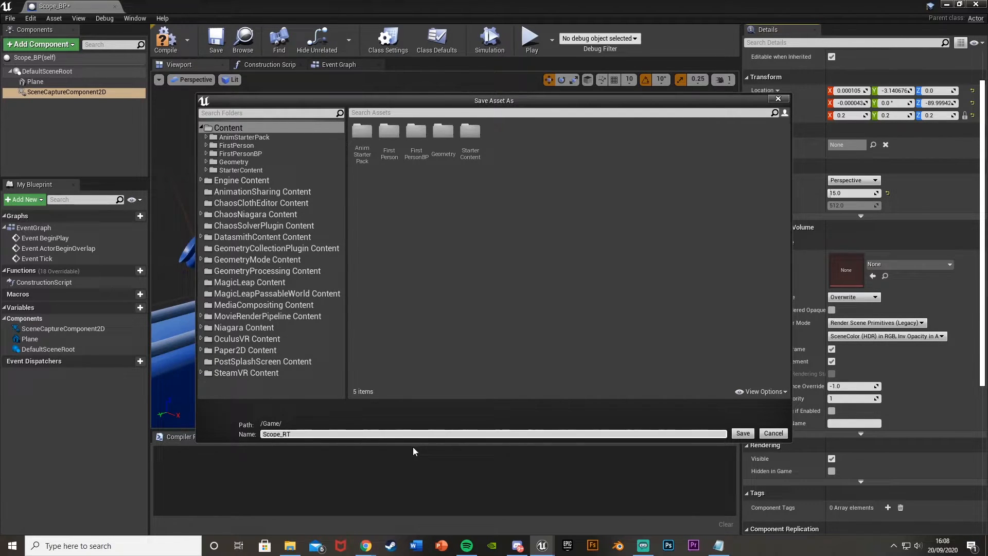
click(743, 434)
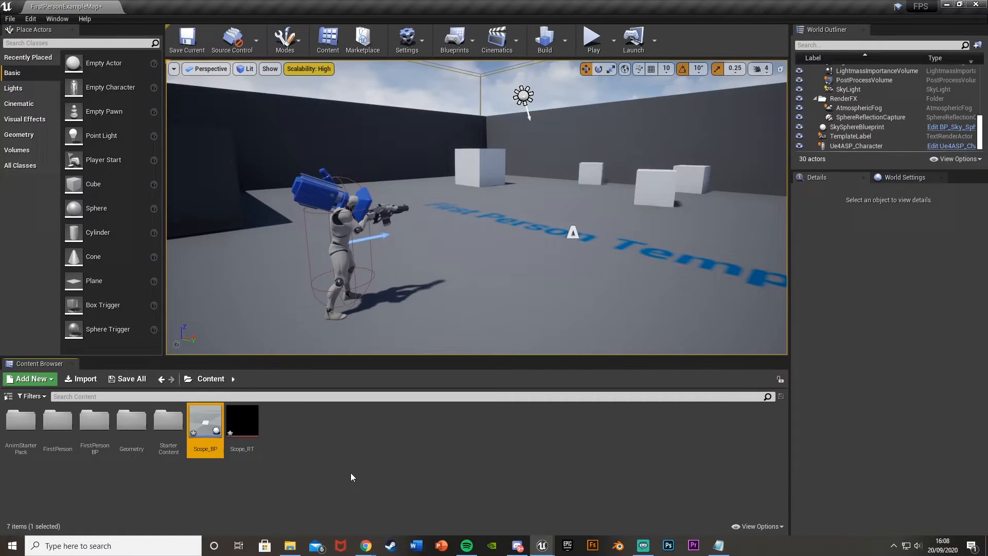
Make Scope_RT 1048 by 1048 with Address X and Y set to Clamp.
double_click(242, 420)
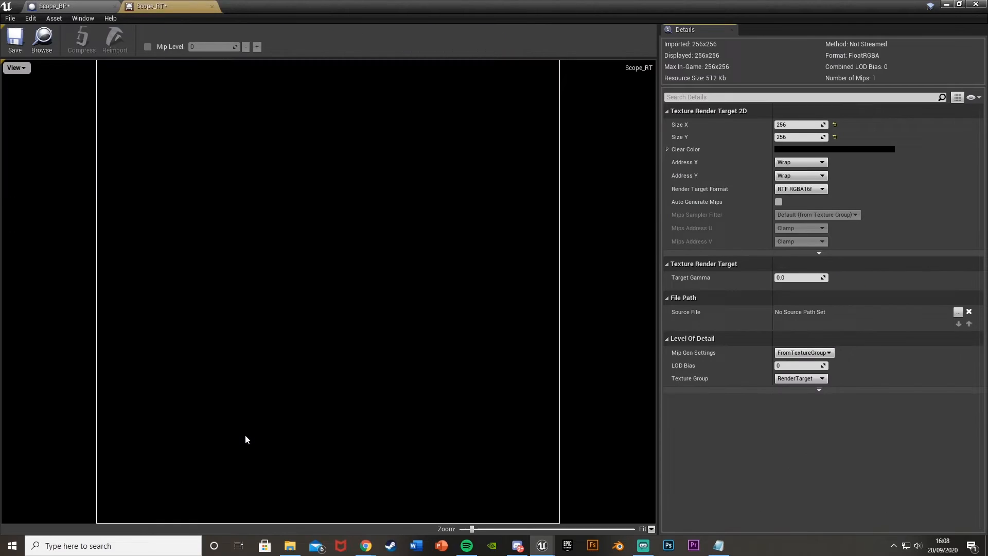
mouse_move(397, 291)
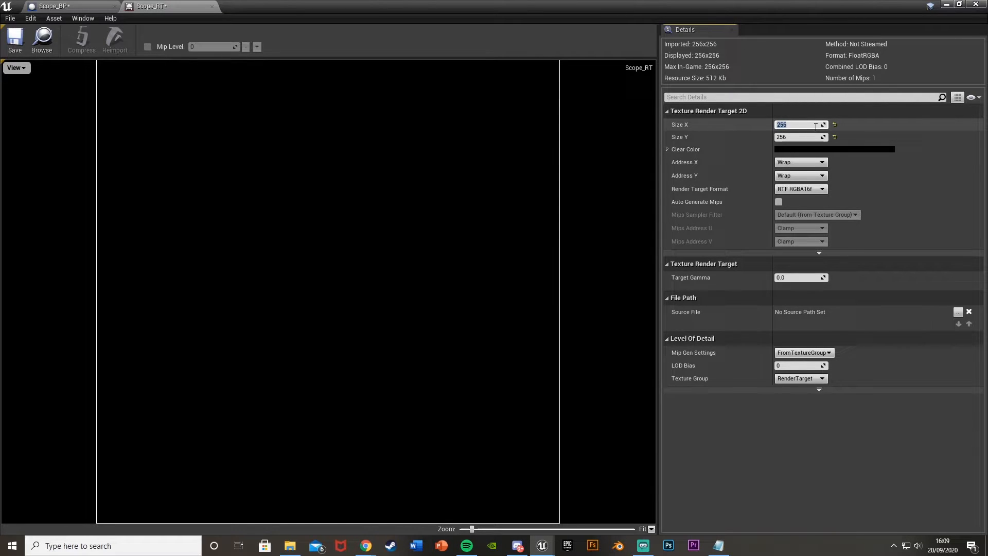
text(1048)
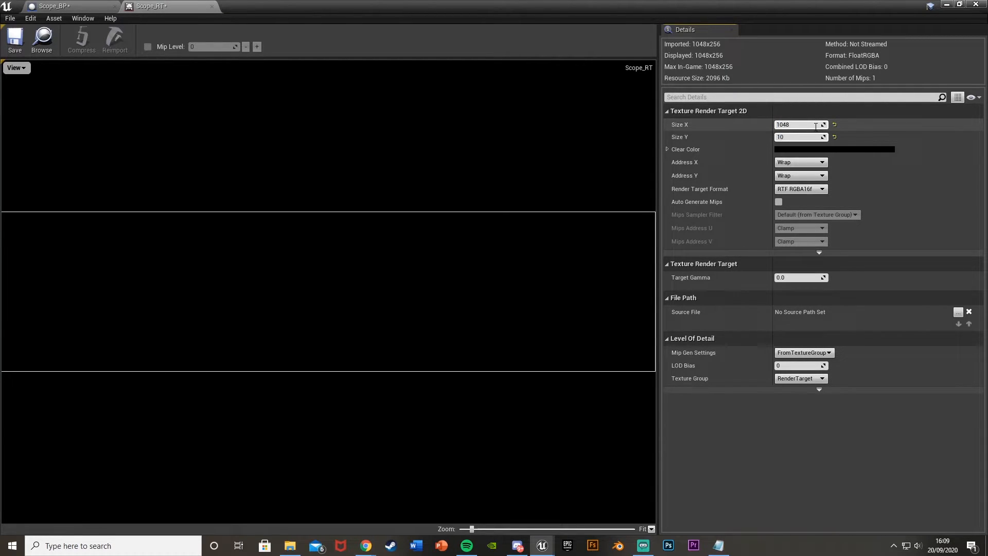
click(823, 161)
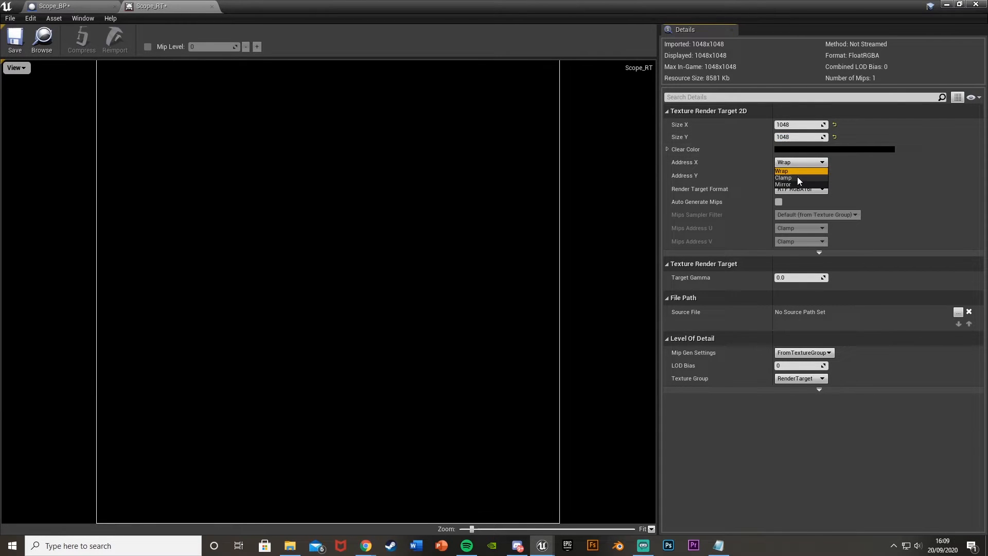
click(783, 177)
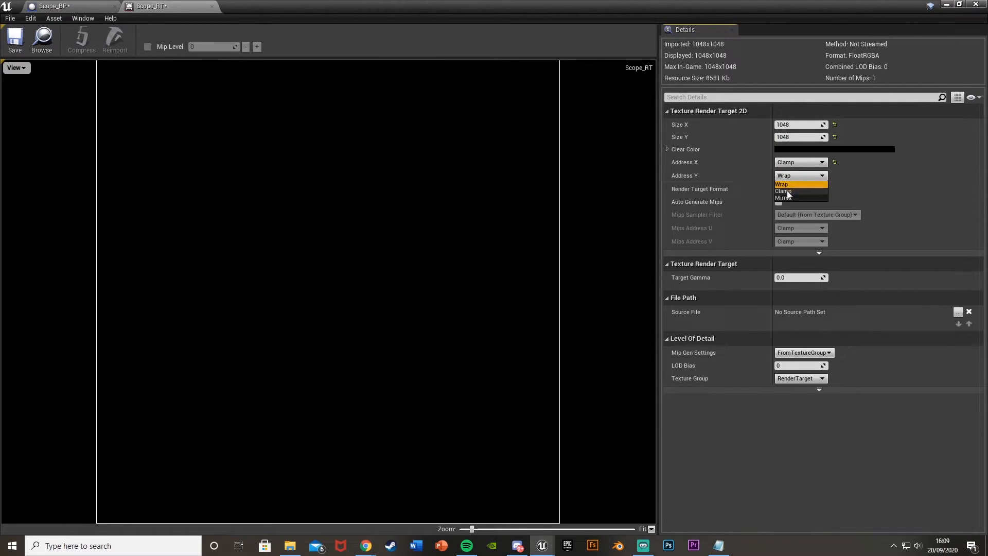
click(784, 192)
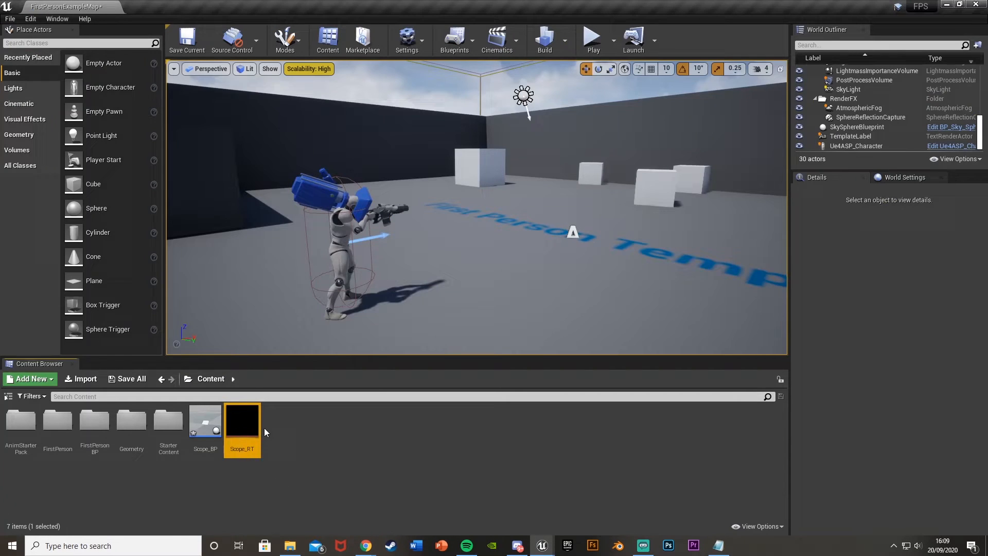
Create the material Scope_RT_Mat from the Scope_RT render target.
right_click(242, 423)
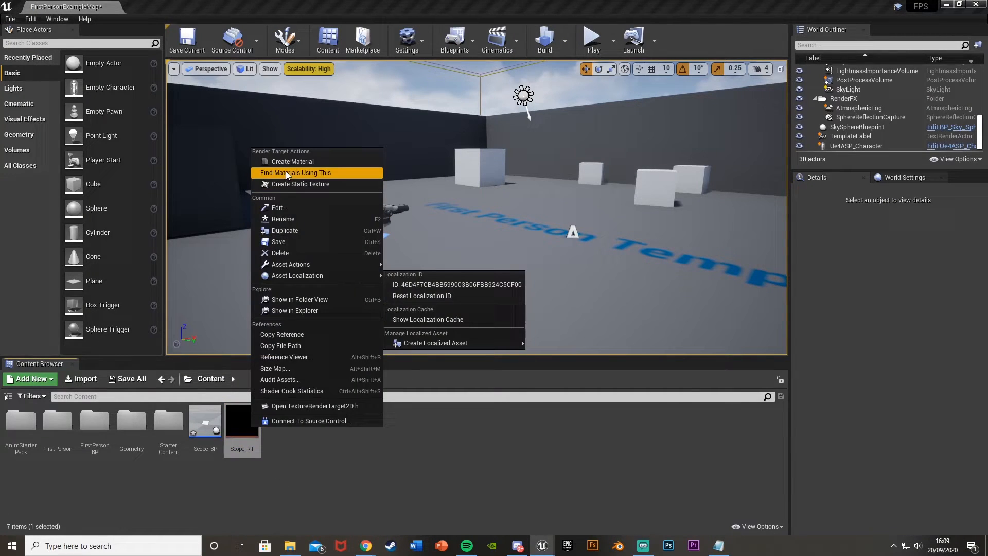
click(291, 162)
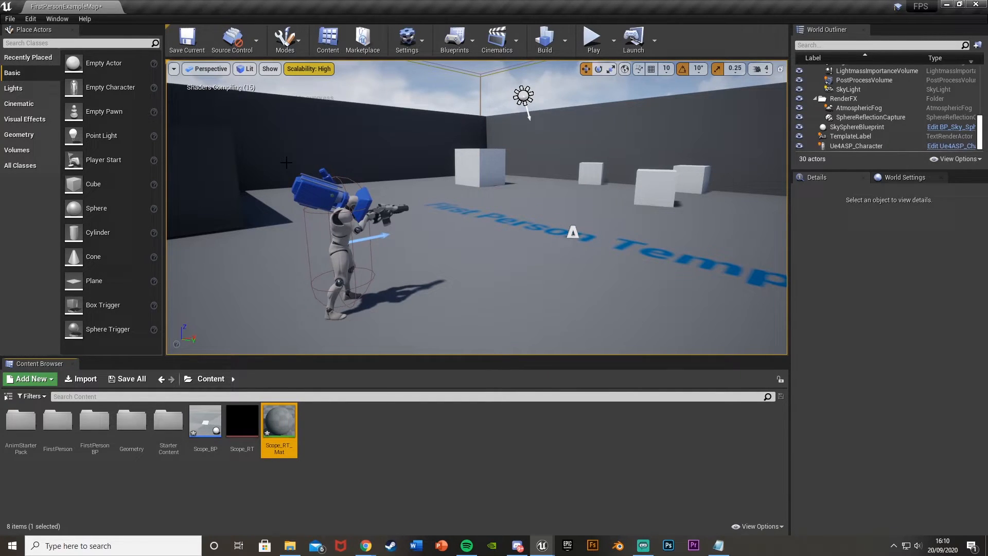
mouse_move(213, 393)
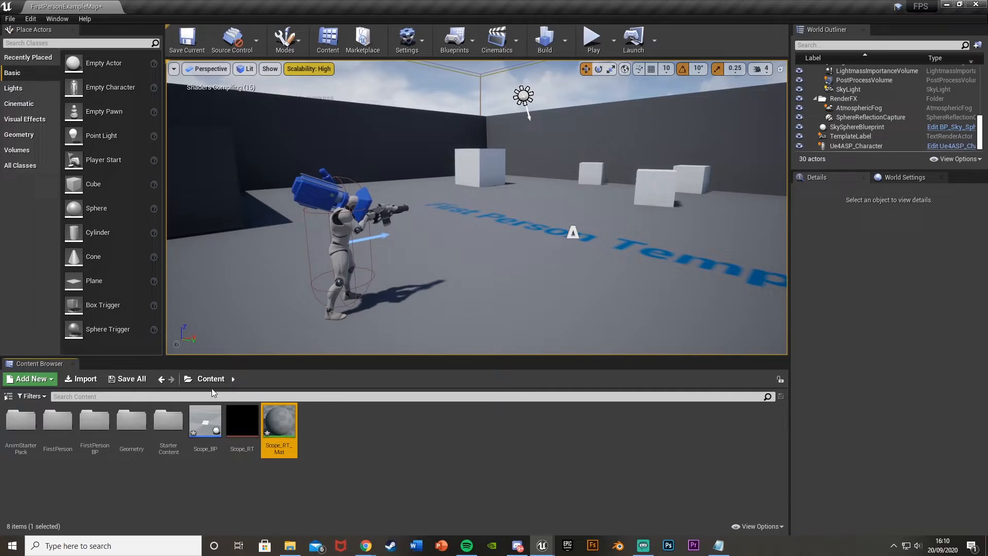
Assign the Scope_RT_Mat material to Scope_BP's Plane component and return to the level map.
double_click(203, 420)
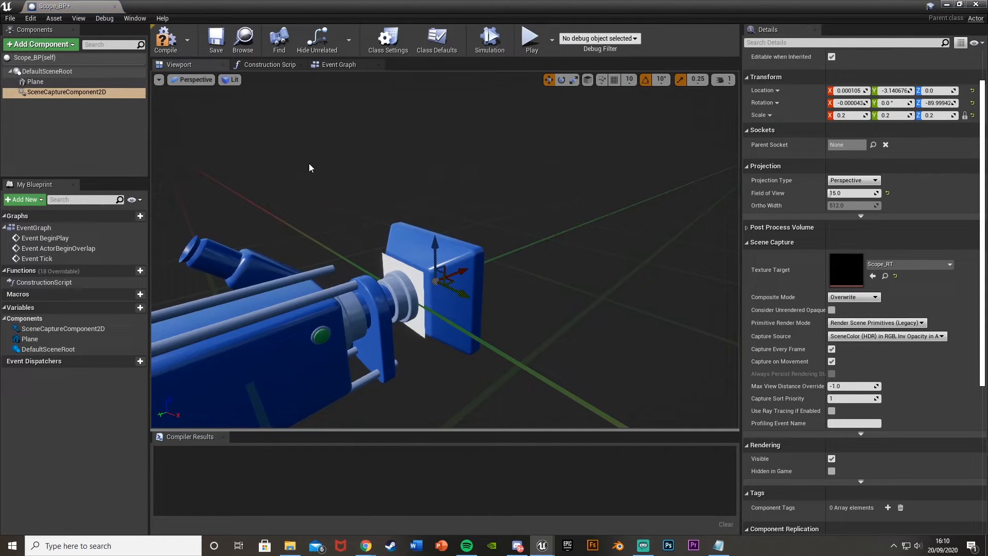
click(35, 81)
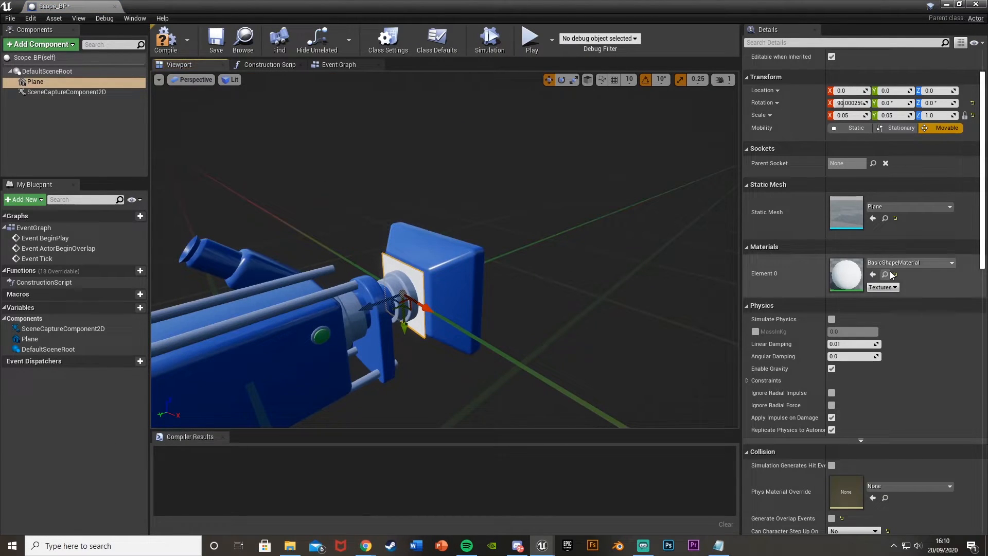
click(950, 262)
text(scop)
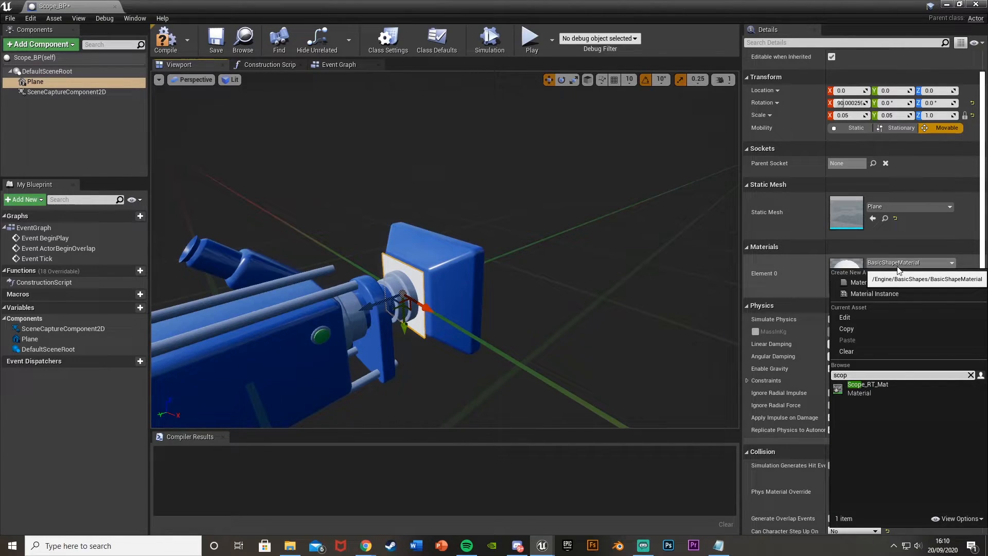
click(868, 388)
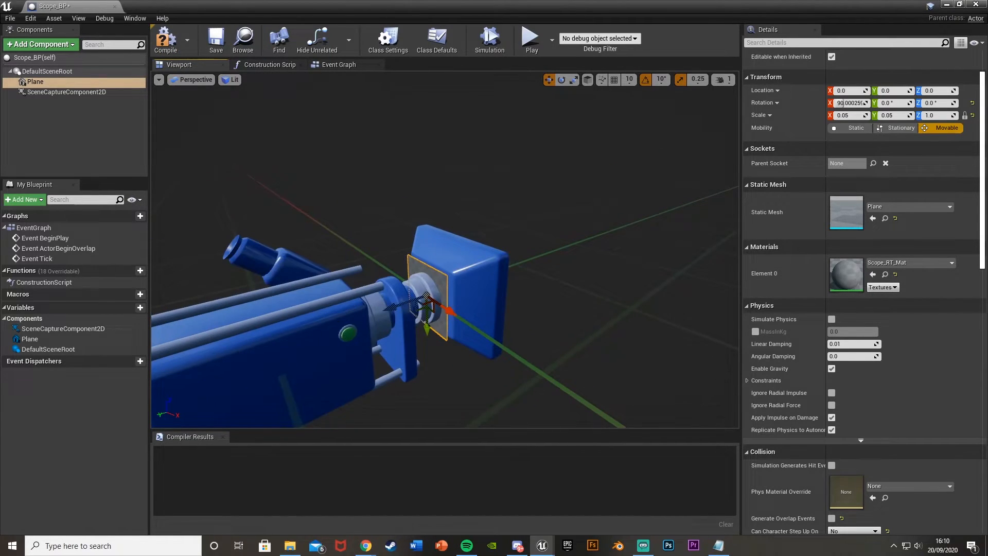
click(165, 38)
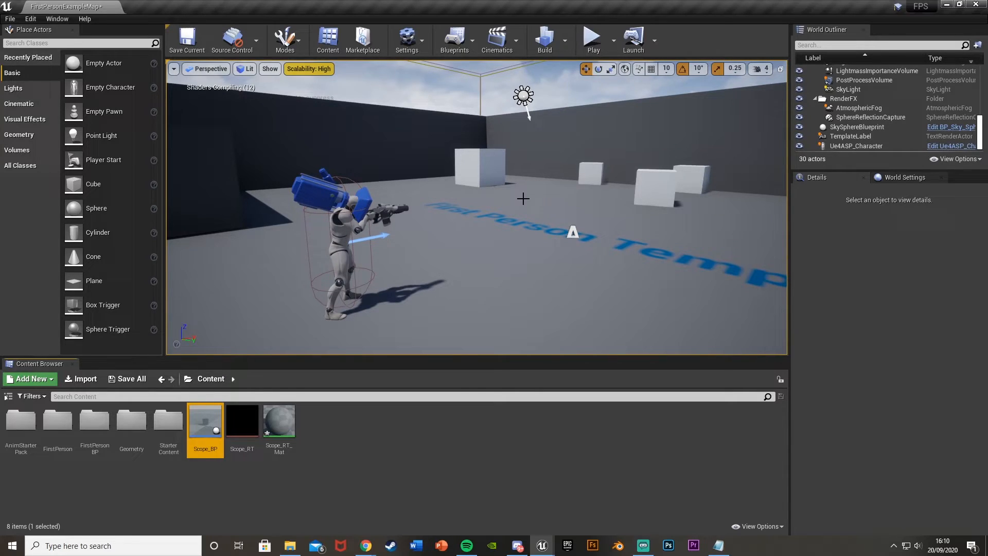
Add a Child Actor component to Ue4ASP_Character and attach it under the SK_FPGun mesh.
click(856, 145)
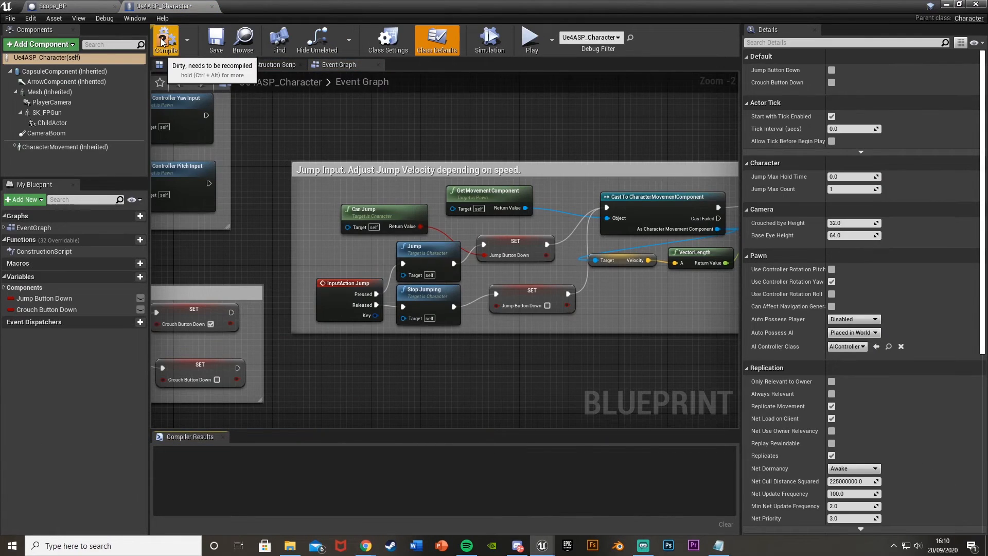
click(165, 39)
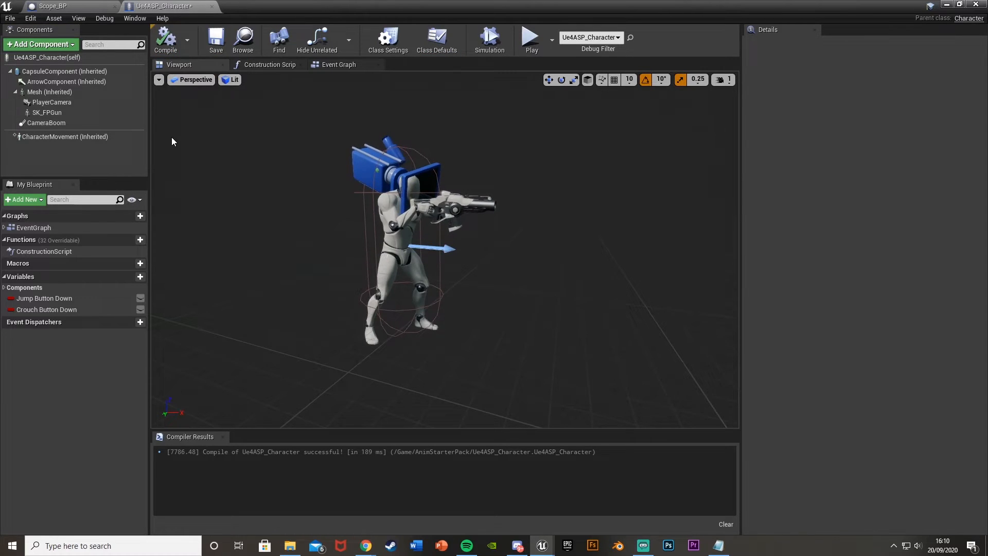
click(40, 44)
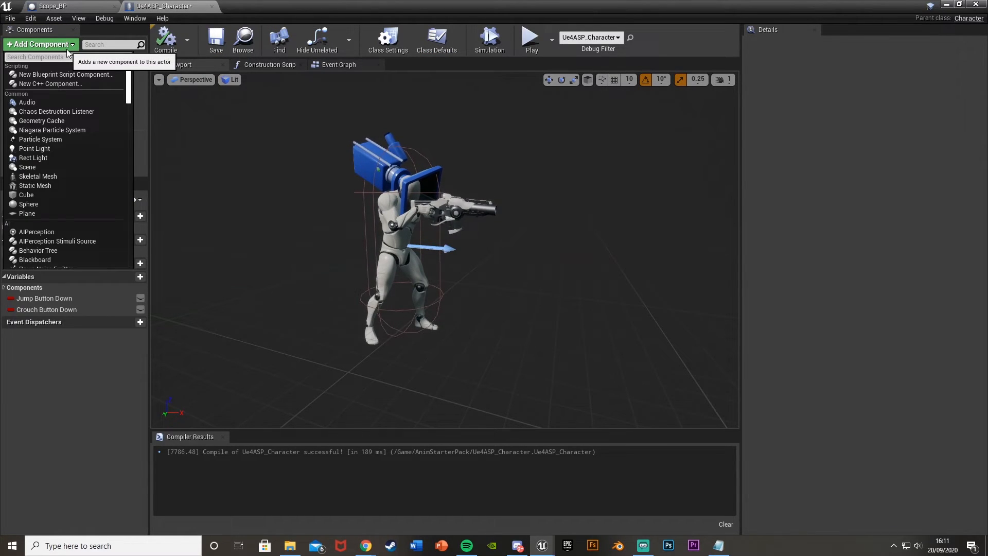
text(child)
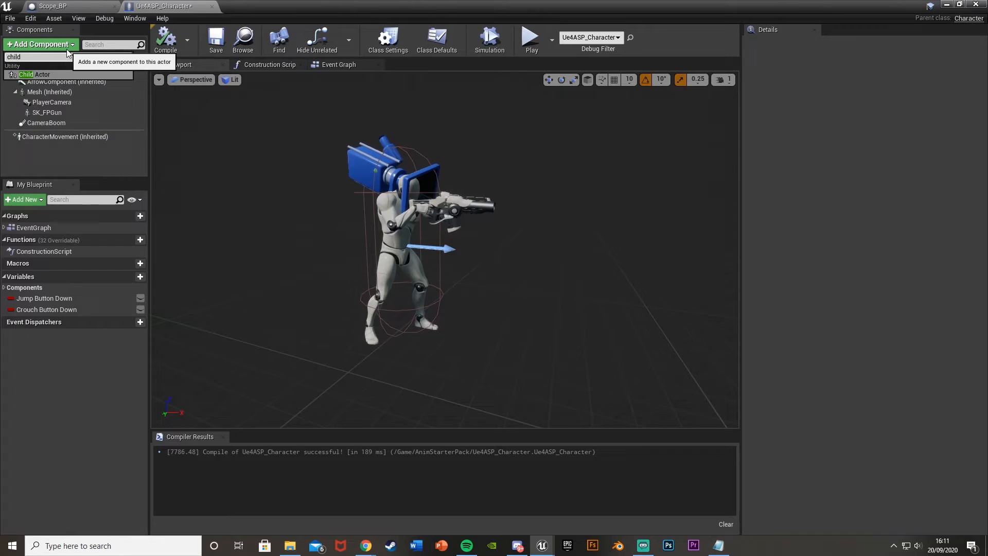
click(36, 74)
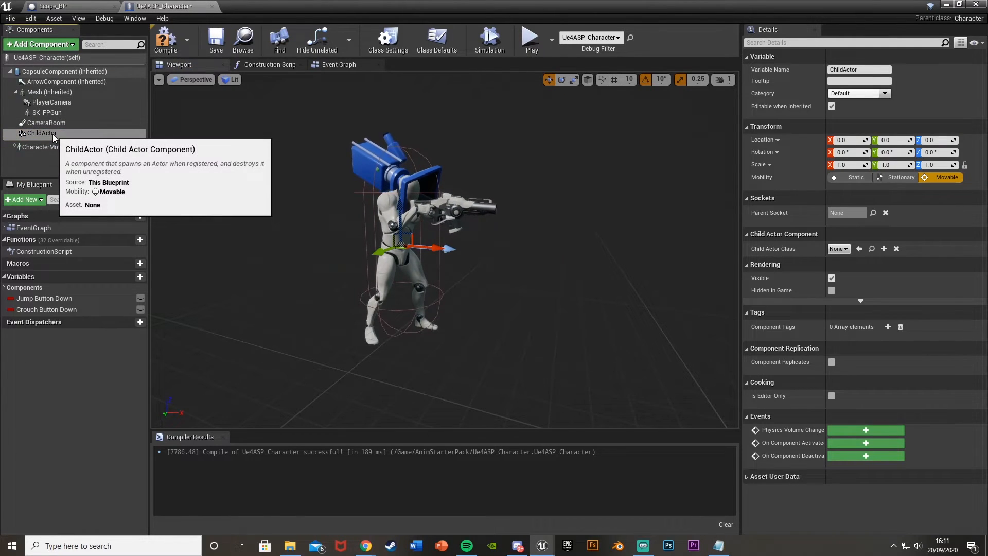
drag(41, 133, 48, 113)
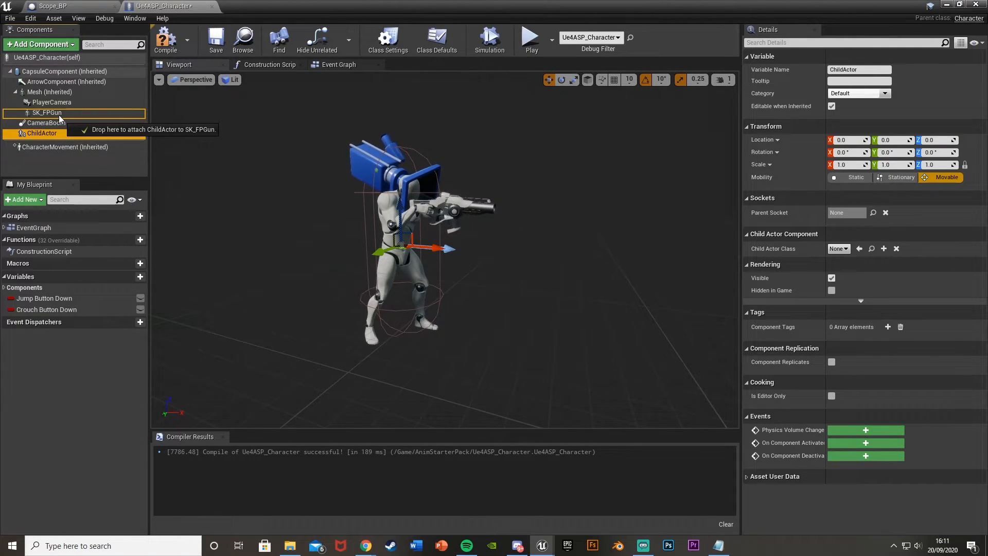
drag(41, 133, 48, 113)
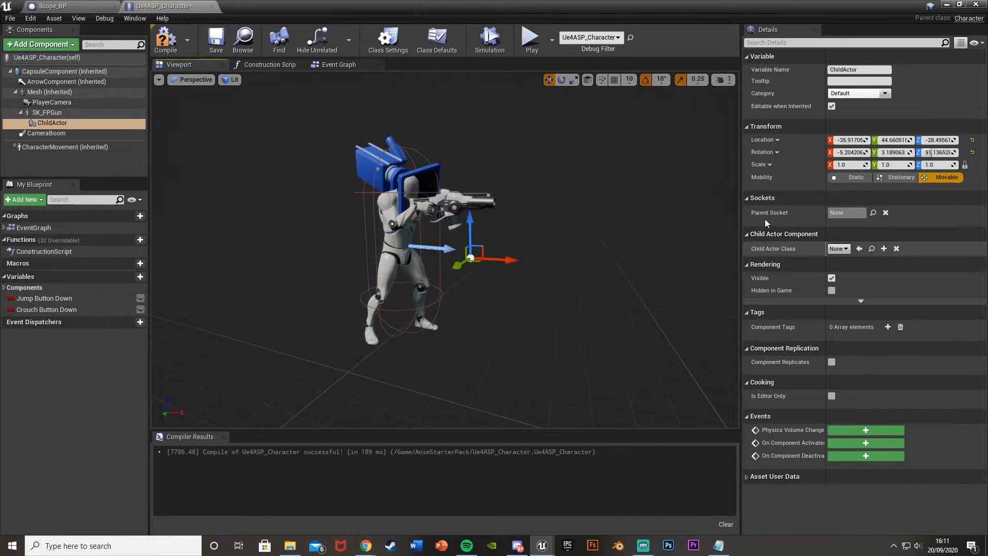
Set the Child Actor Class to Scope_BP, position it atop the gun, and return to the level.
click(839, 248)
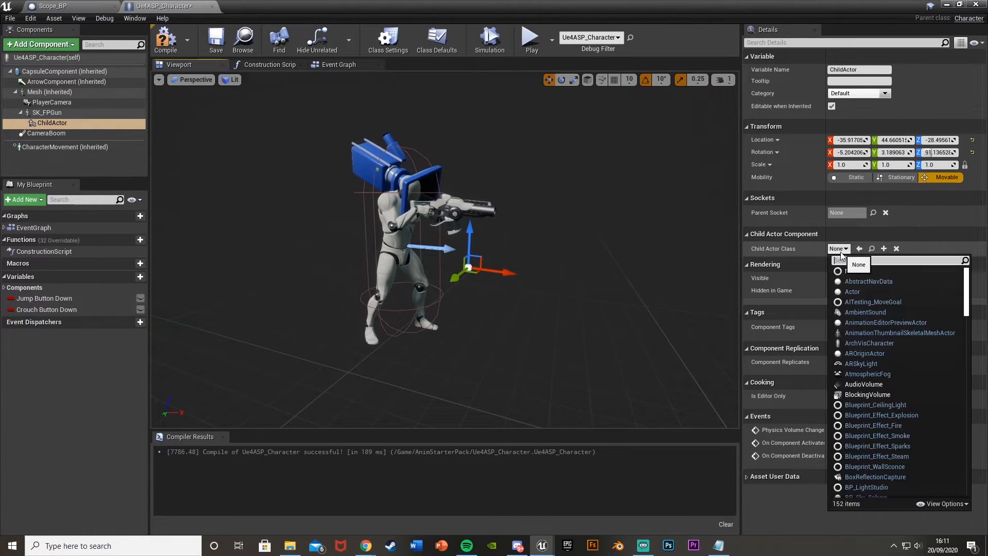
text(Scop)
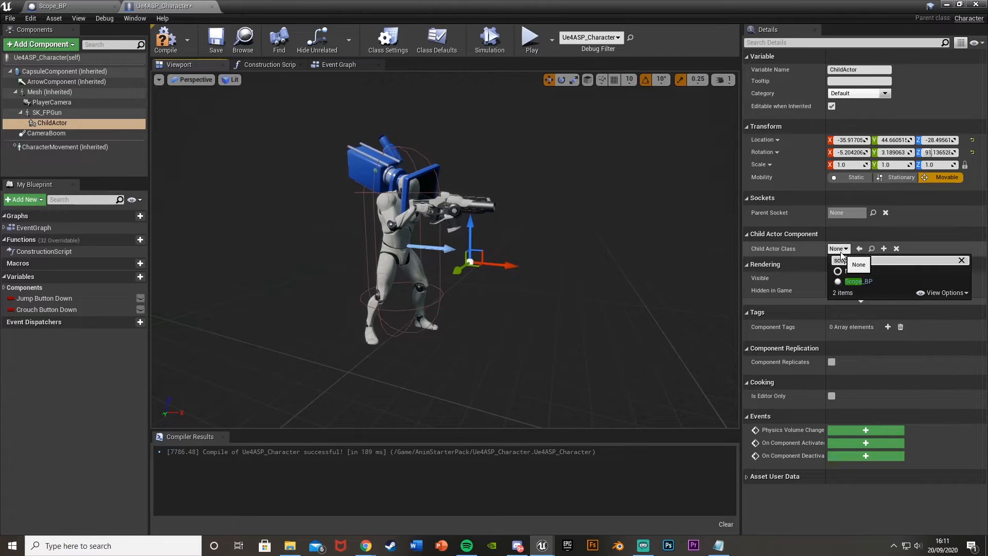
click(859, 281)
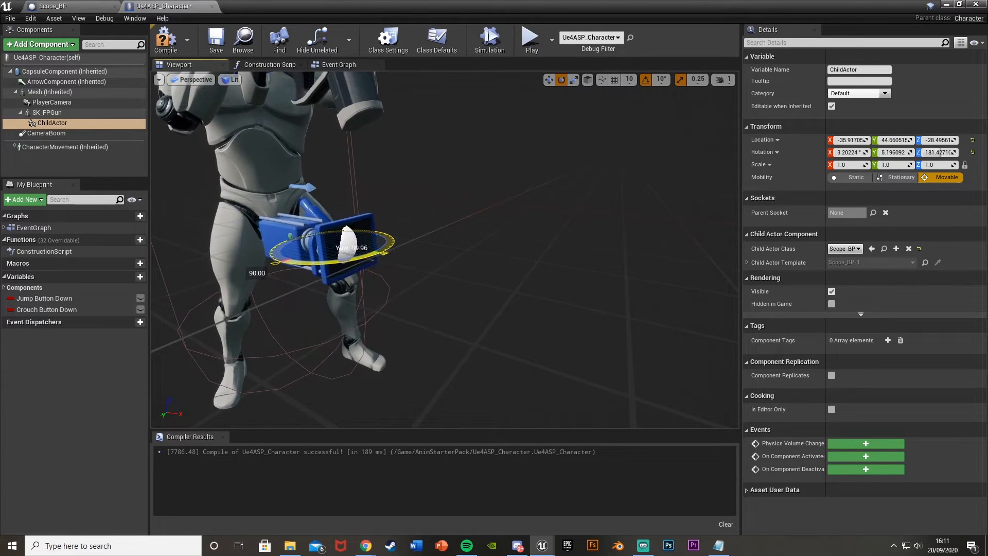
click(49, 91)
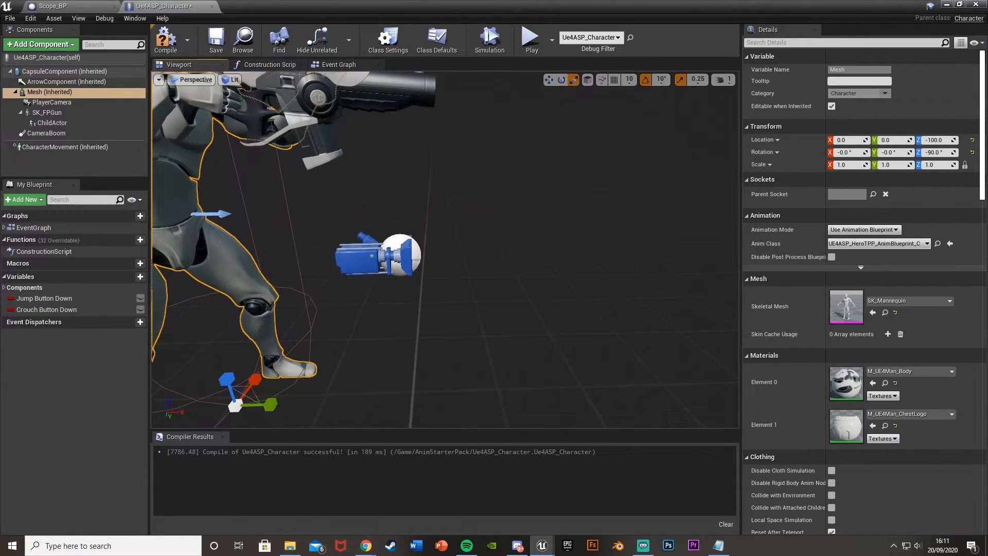
click(52, 122)
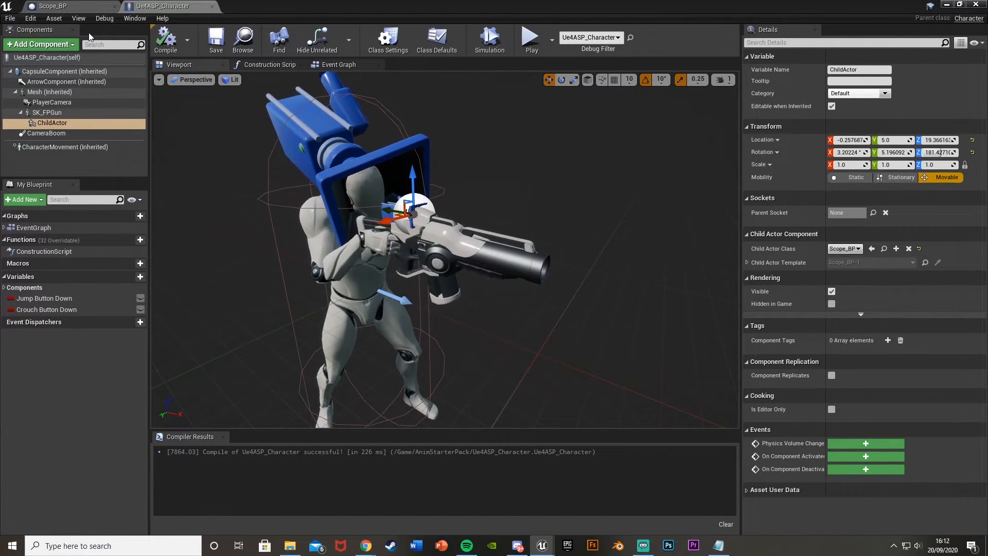
click(65, 6)
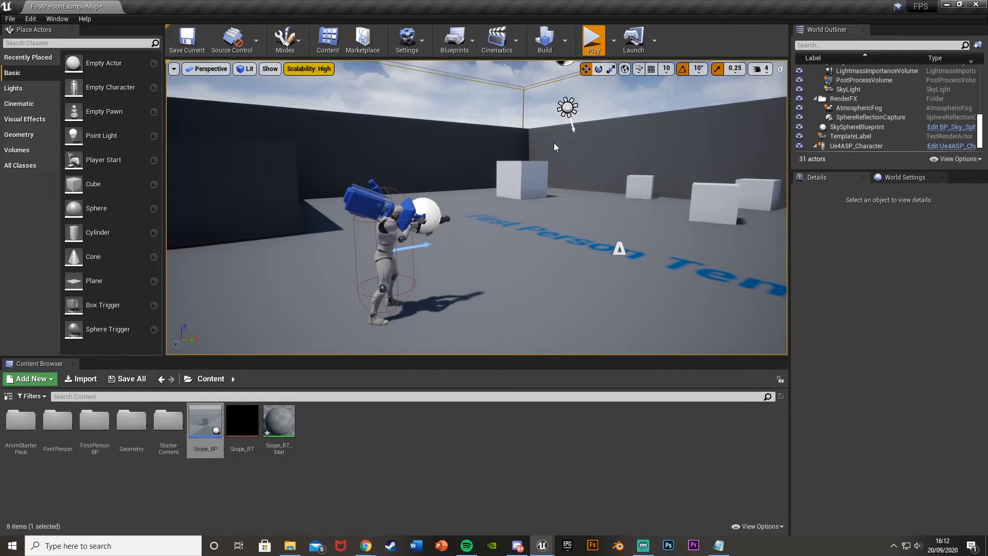
Play-test the scoped gun in first person, stop, and reopen Scope_BP for editing.
click(591, 38)
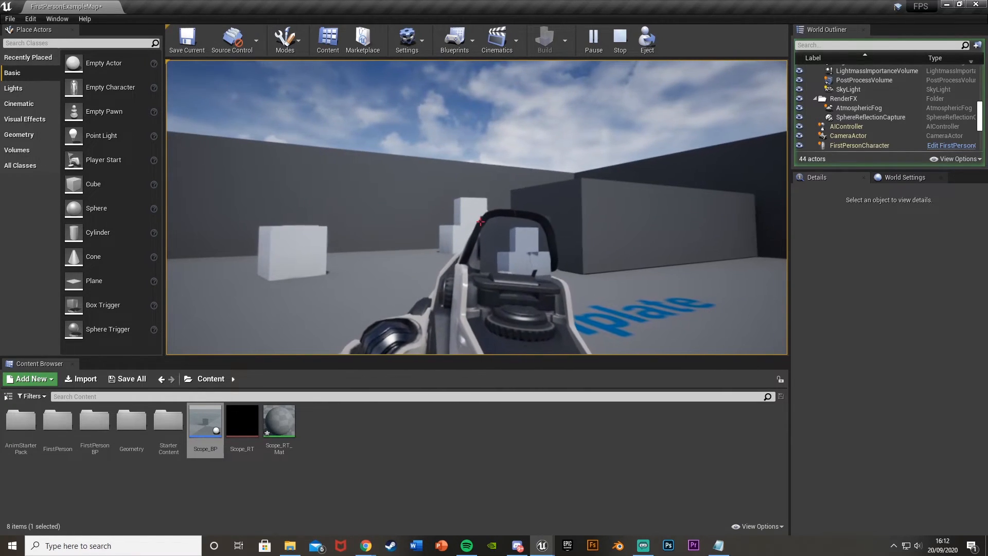
click(619, 39)
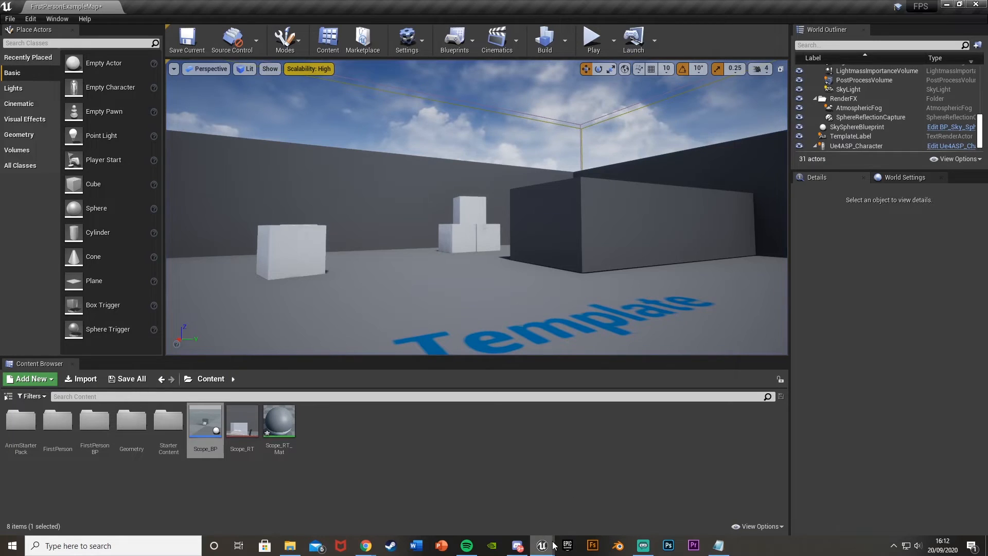
double_click(204, 420)
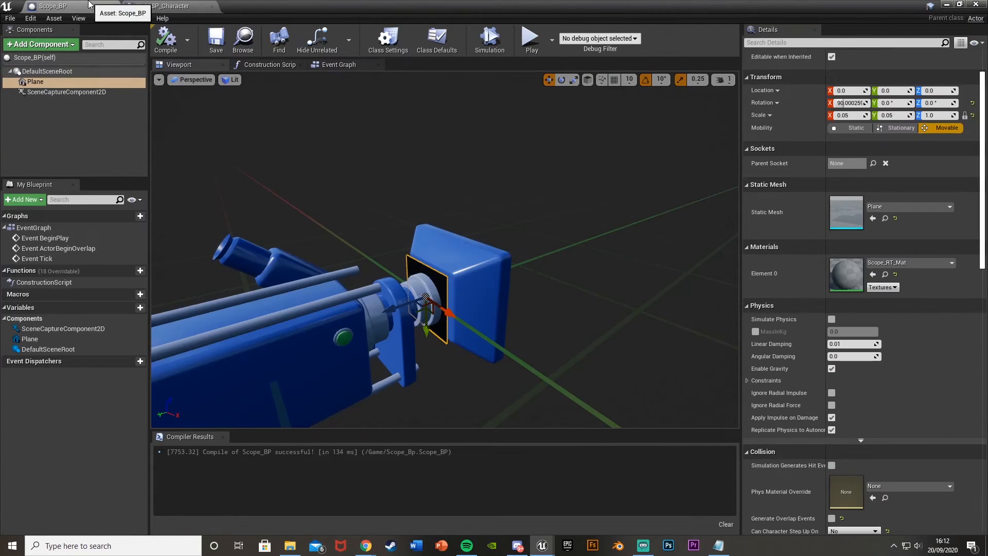
Play-test the scope, then set the SceneCaptureComponent2D Field of View to 2.0.
click(66, 91)
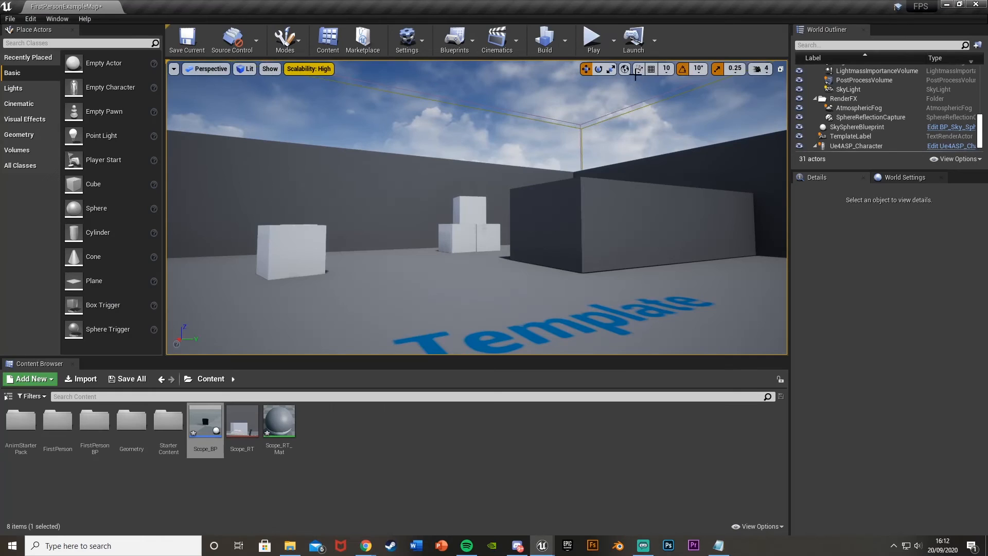
click(591, 38)
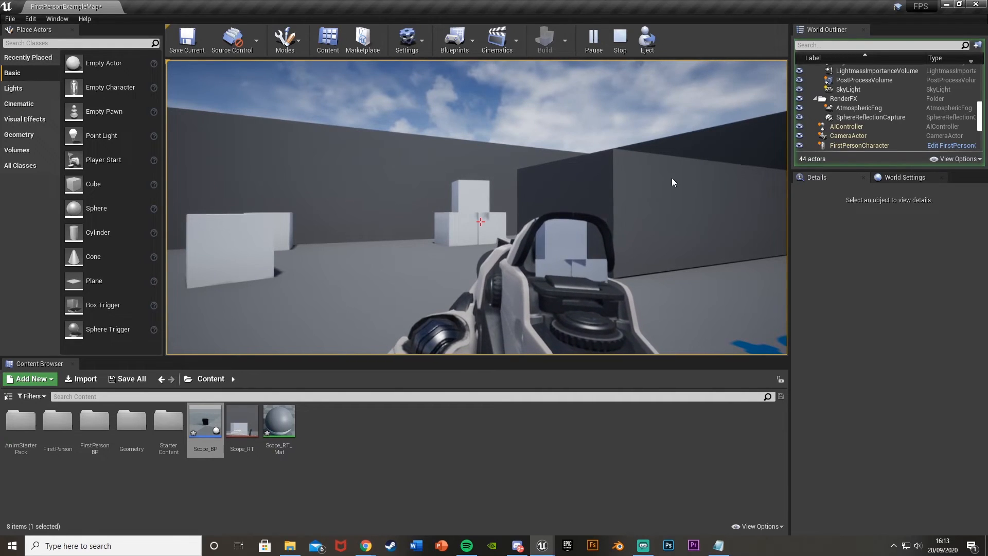
double_click(205, 421)
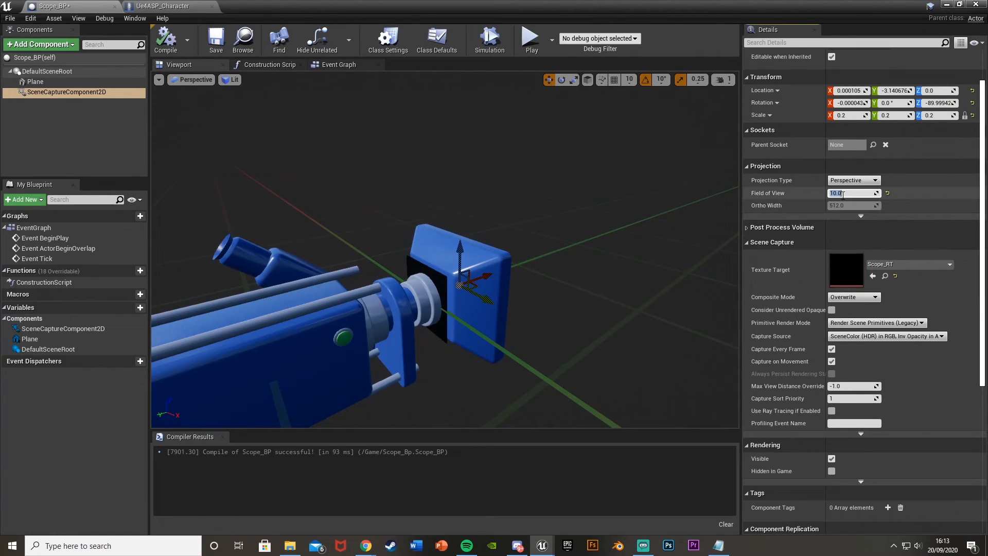
text(2.0)
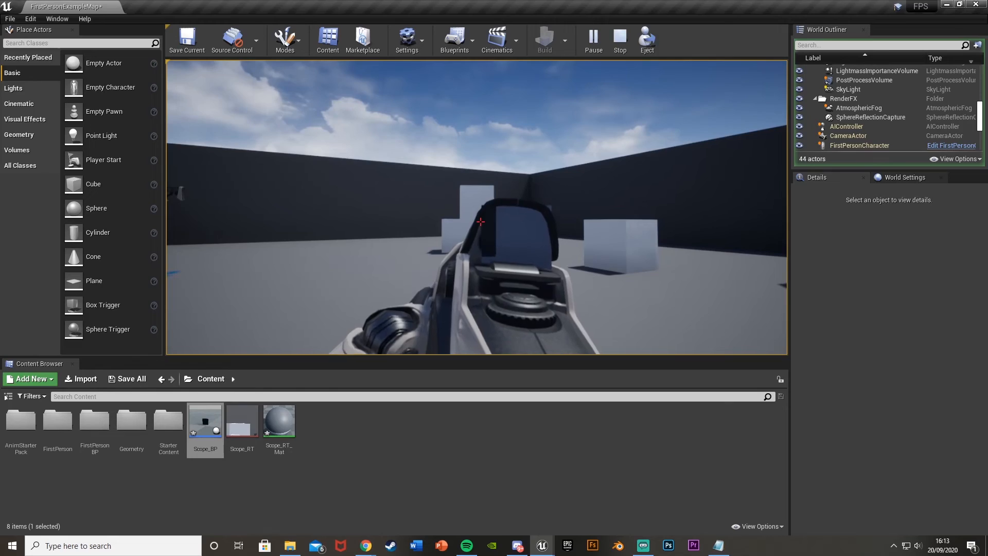
double_click(204, 420)
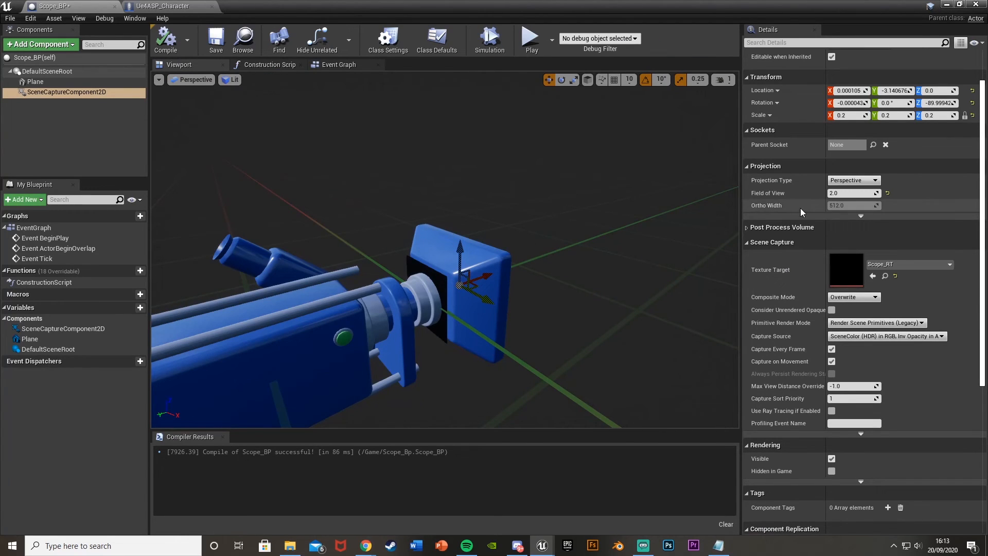